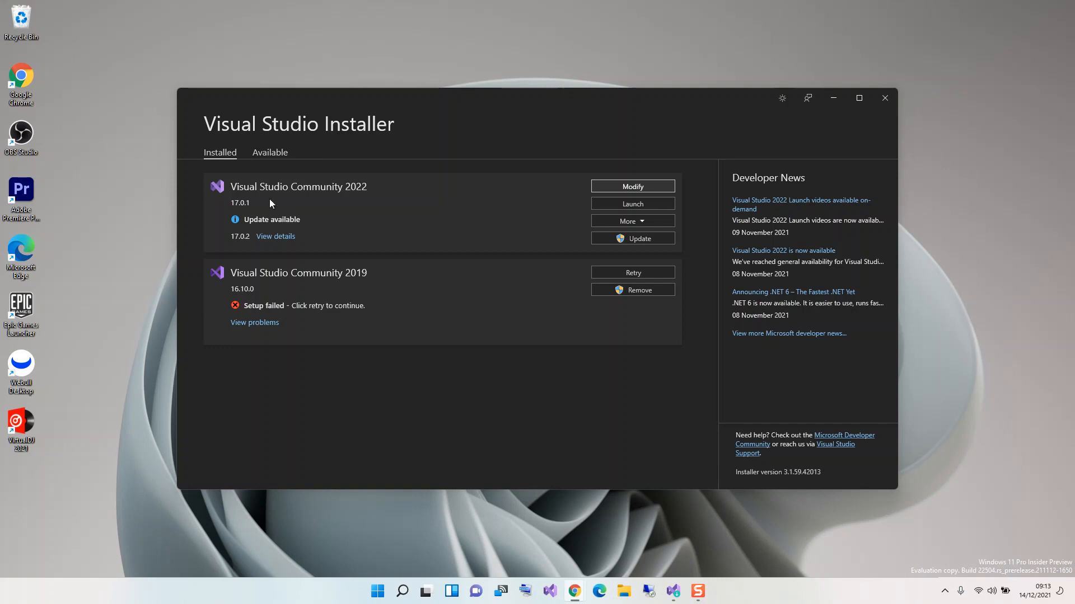
mouse_move(280, 193)
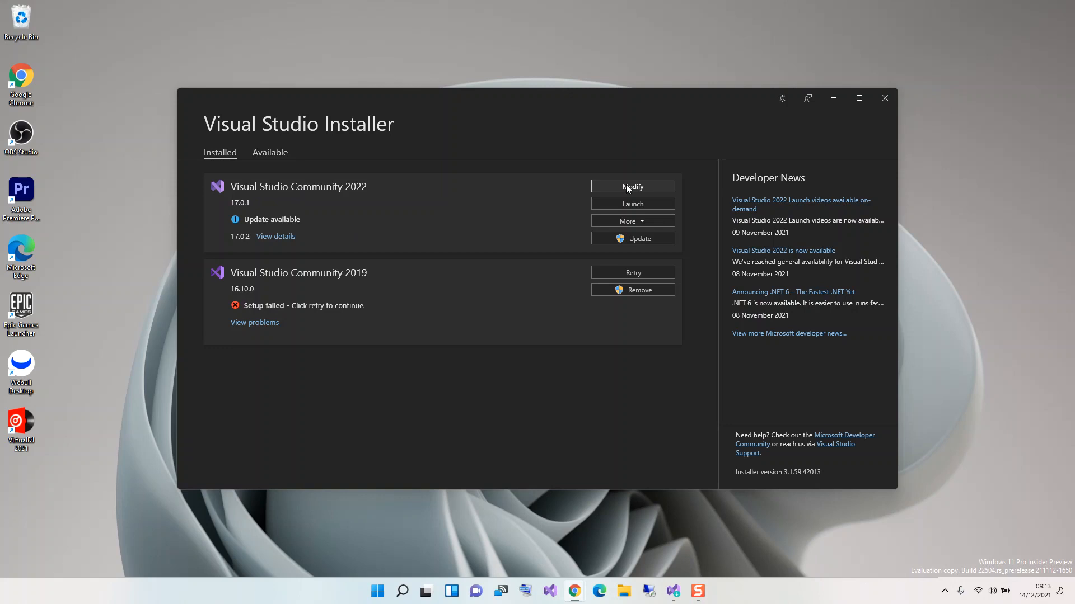
Modify Visual Studio Community 2022 and check Mobile development with .NET is ticked in Workloads
left_click(631, 187)
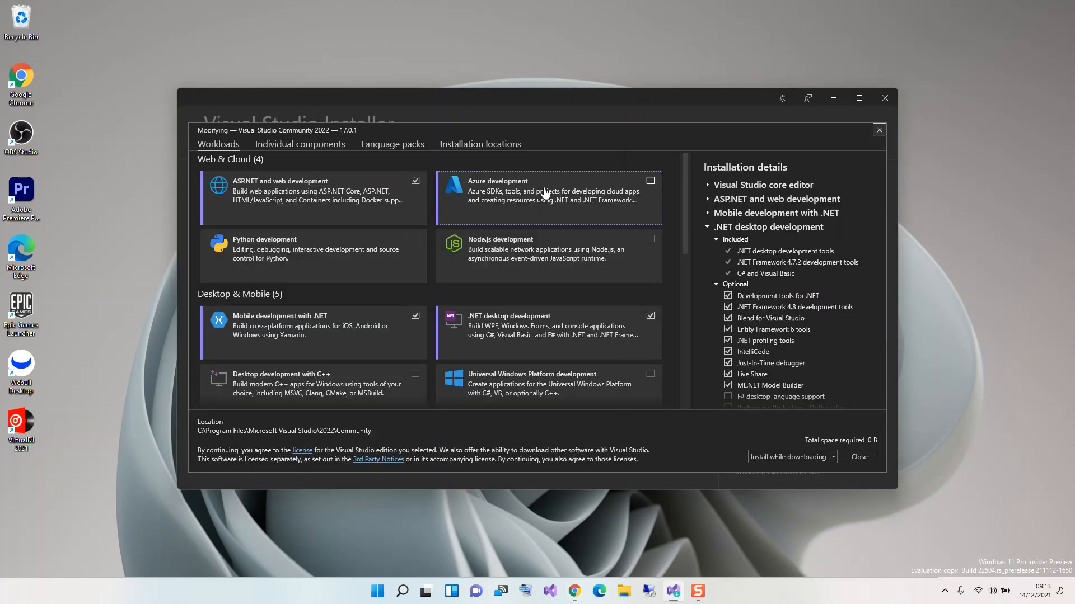
mouse_move(489, 224)
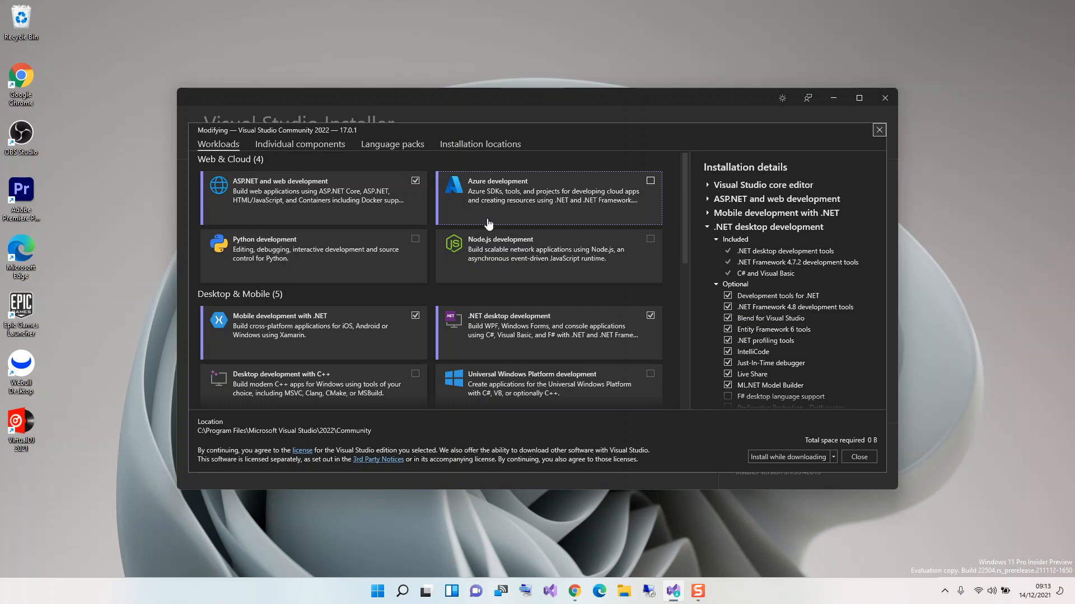
scroll("down", 3)
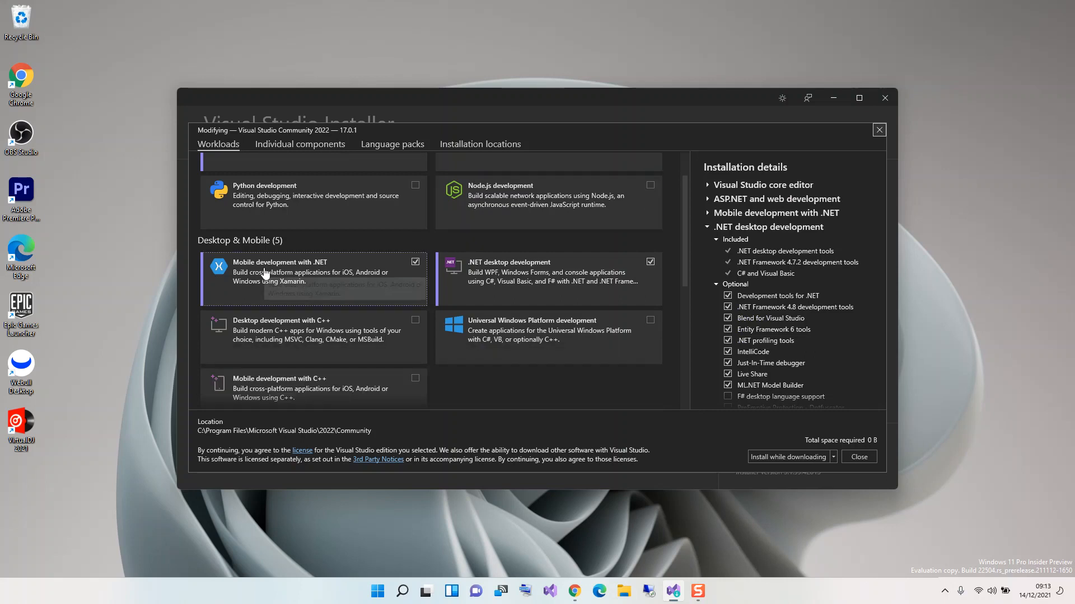
mouse_move(313, 273)
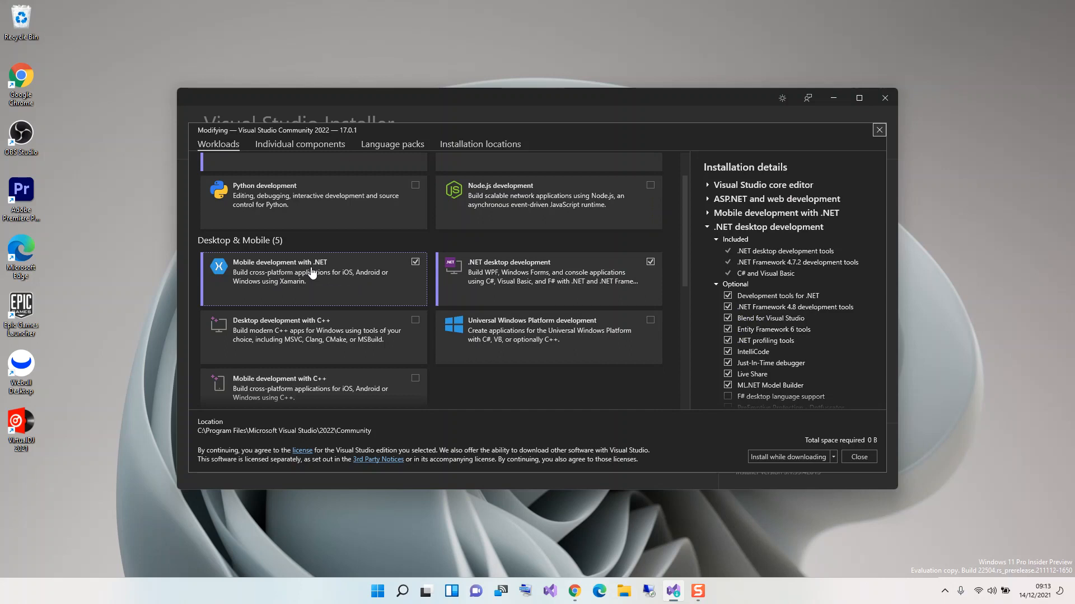
mouse_move(307, 286)
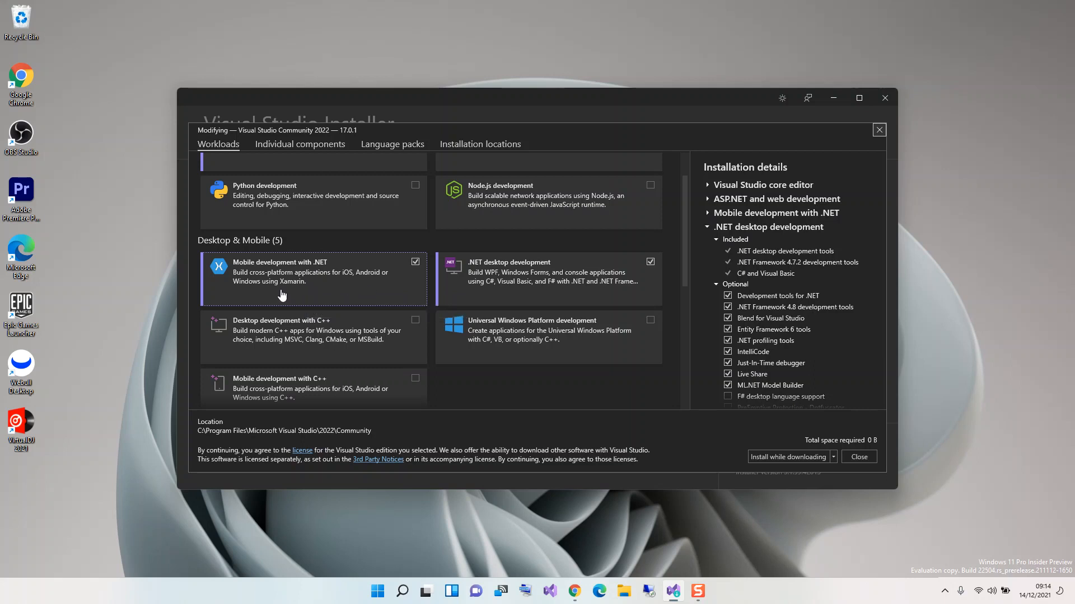
mouse_move(312, 283)
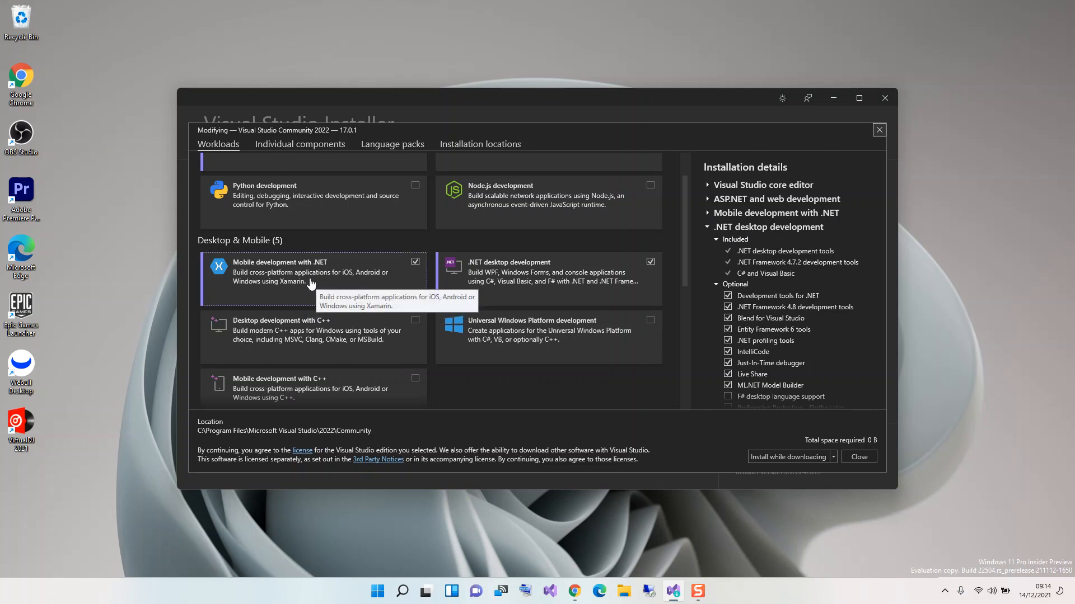
mouse_move(307, 246)
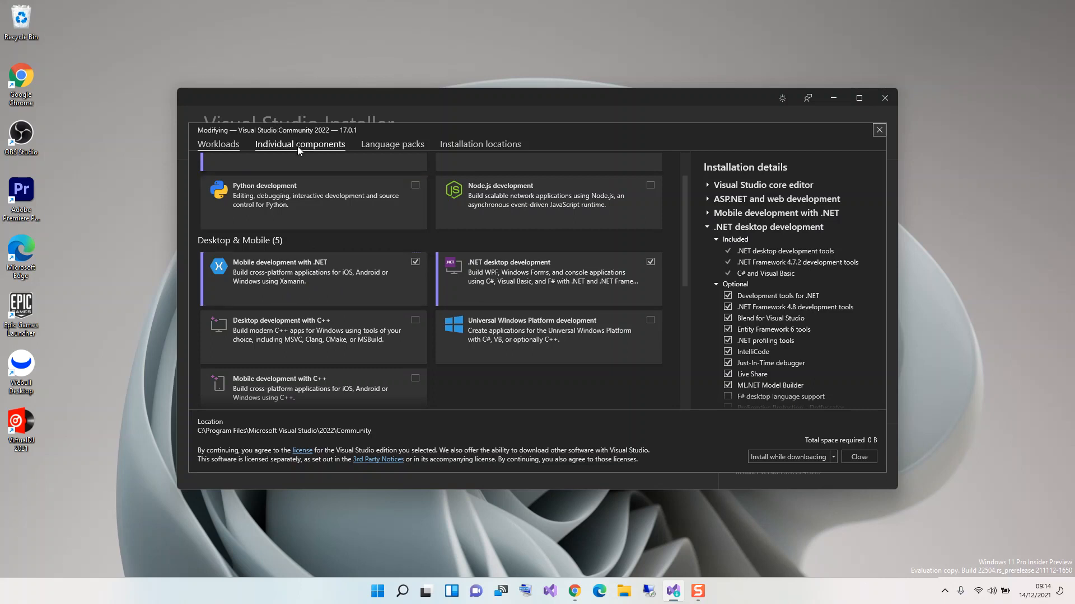
Review Individual components, confirming Xamarin and Android SDK setup (API level 31) are checked
left_click(300, 144)
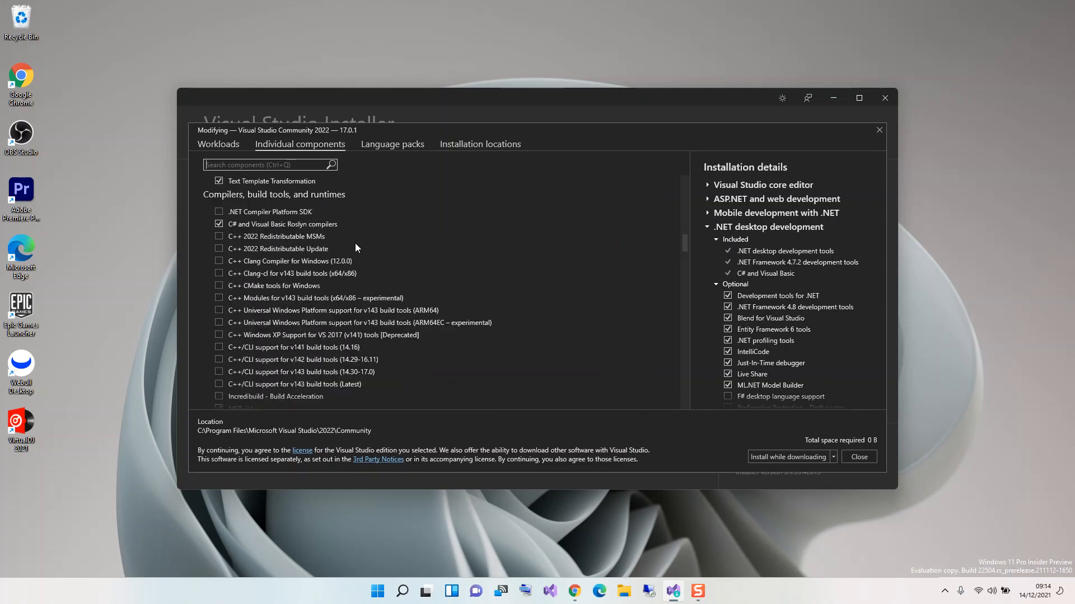
scroll("down", 3)
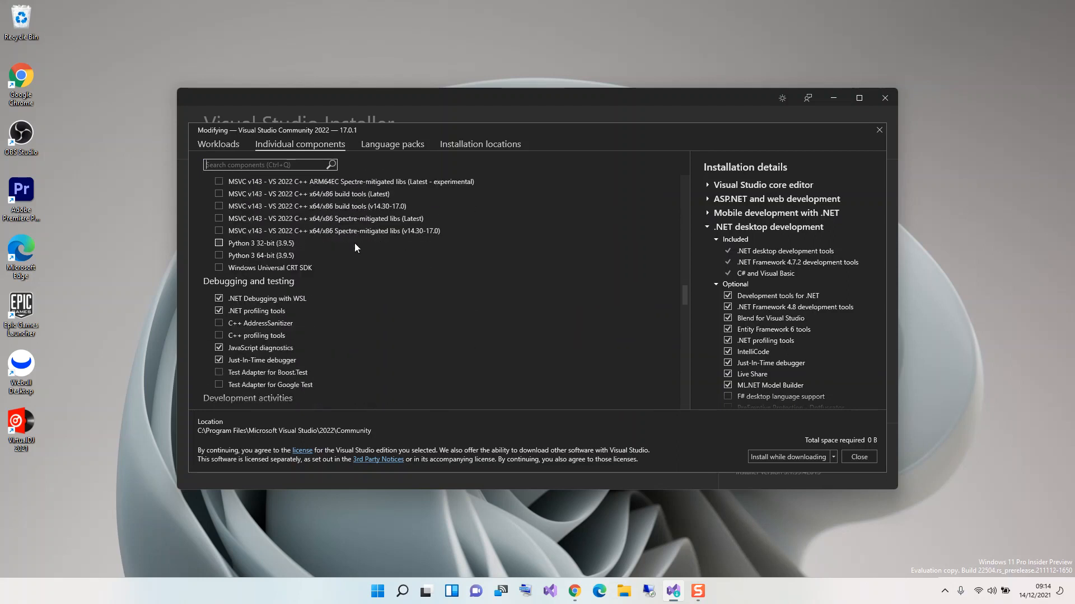
scroll("down", 3)
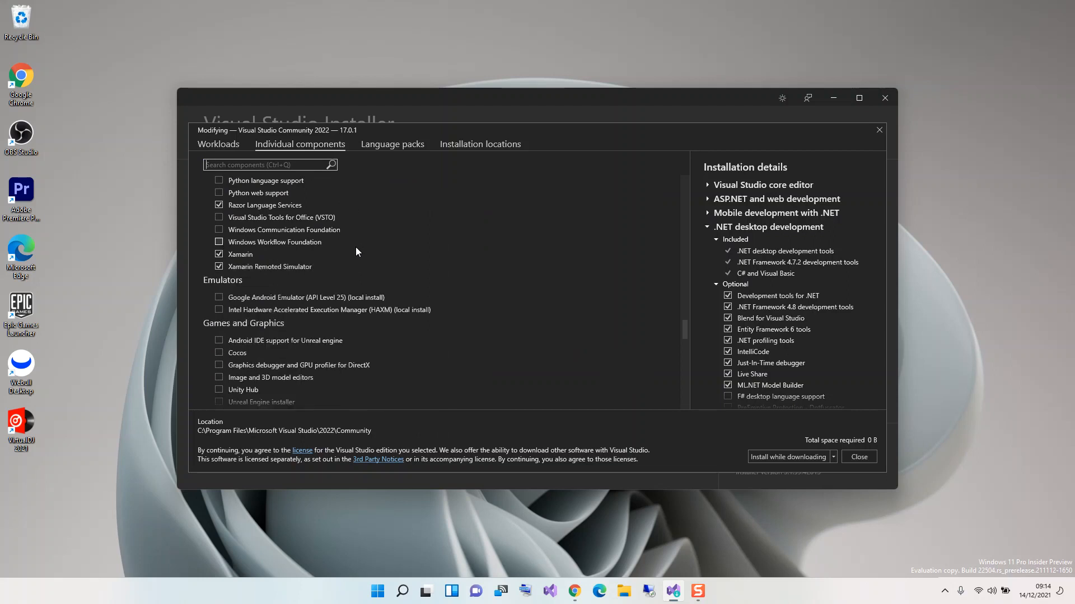
mouse_move(250, 295)
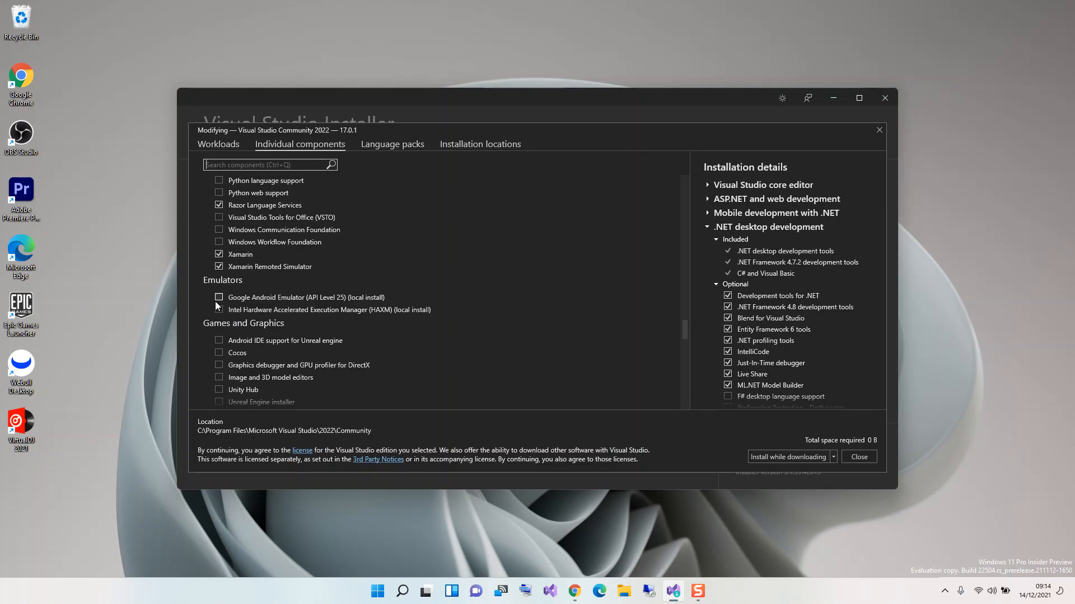
scroll("down", 3)
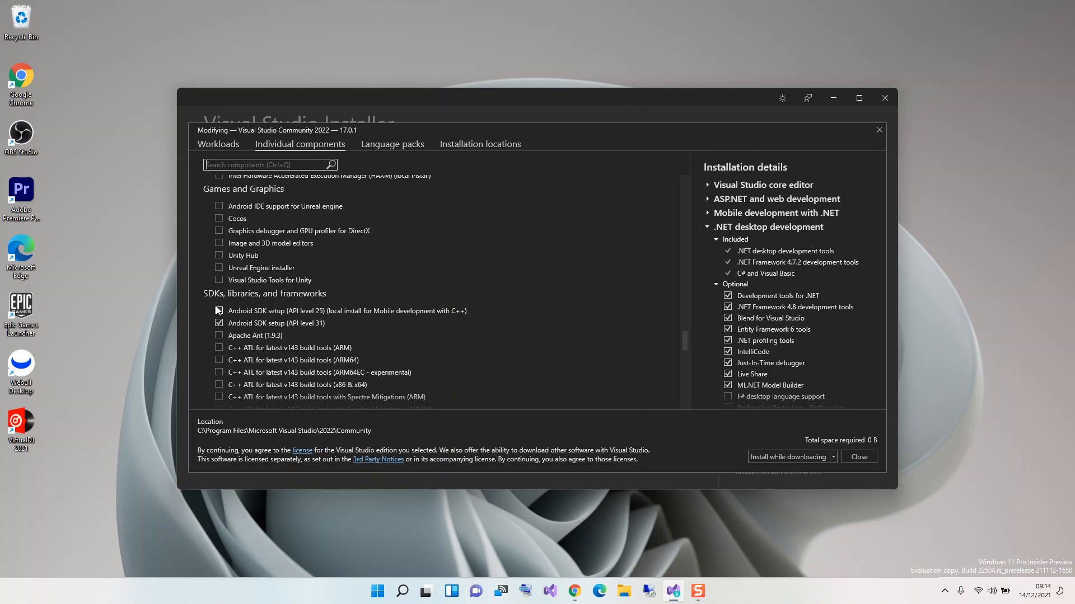
left_click(218, 322)
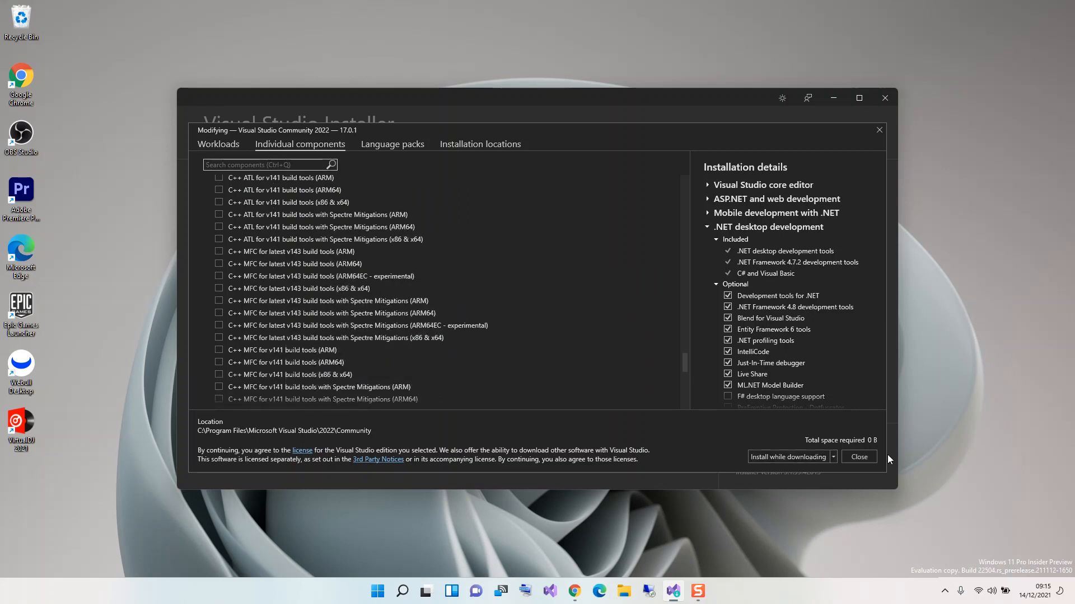
mouse_move(678, 455)
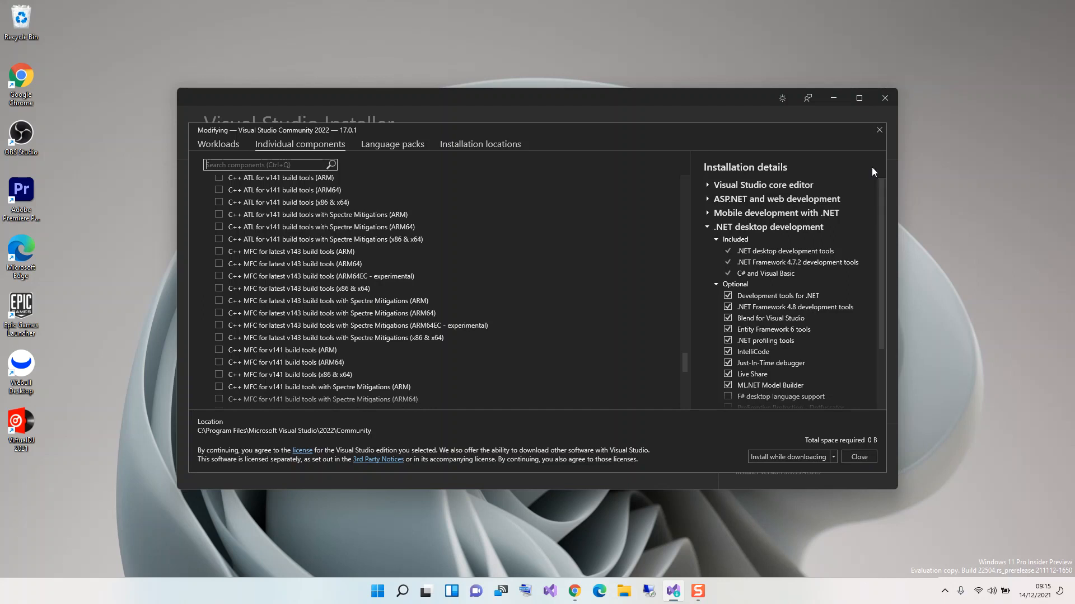
Leave the modify screen unchanged and launch Visual Studio 2022 with Continue without code
left_click(857, 457)
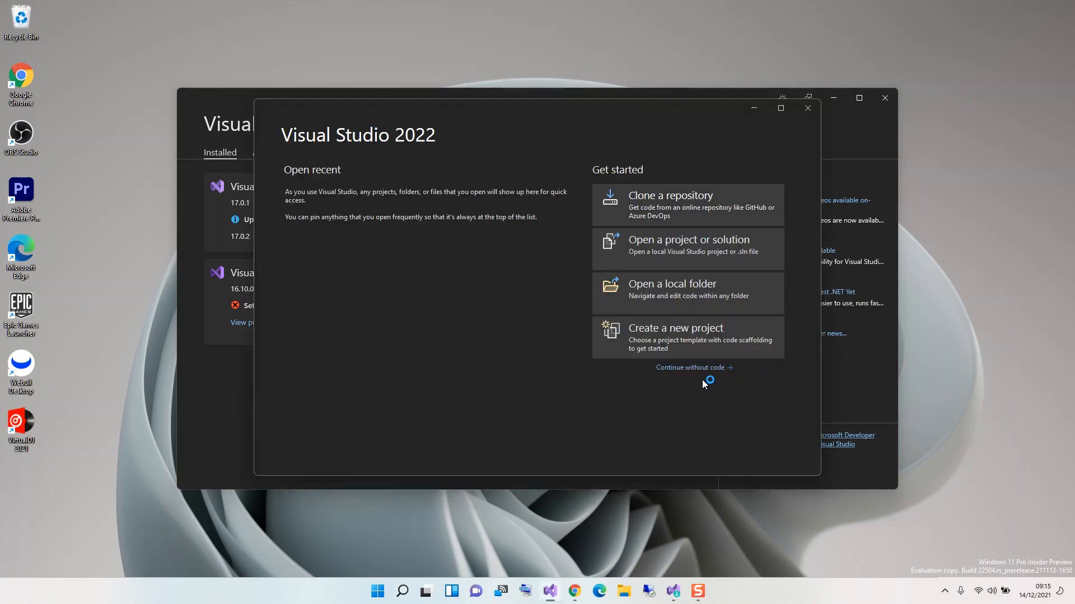
left_click(807, 109)
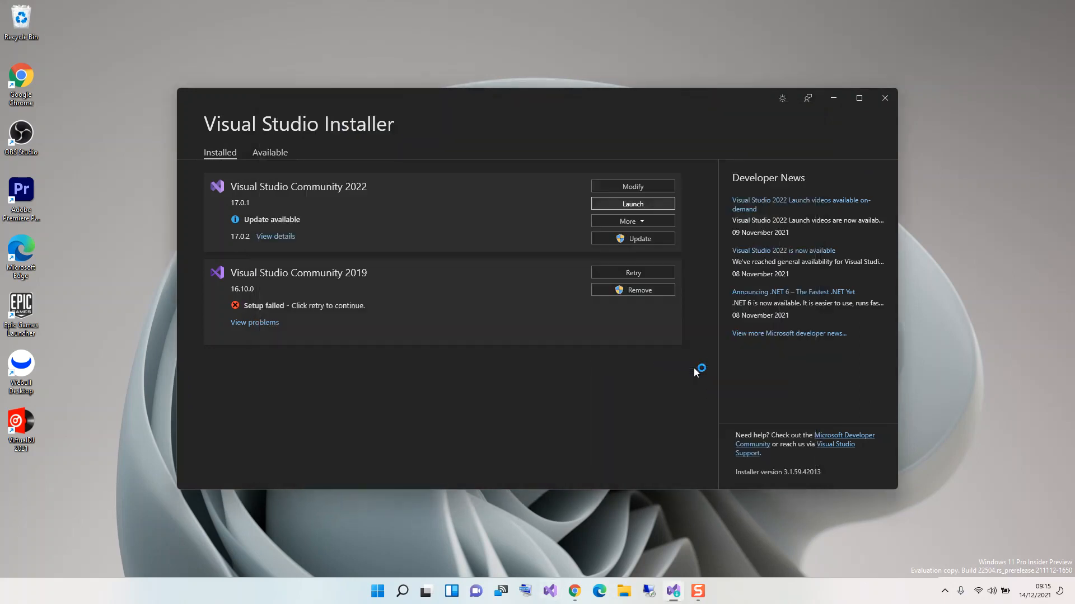
left_click(632, 203)
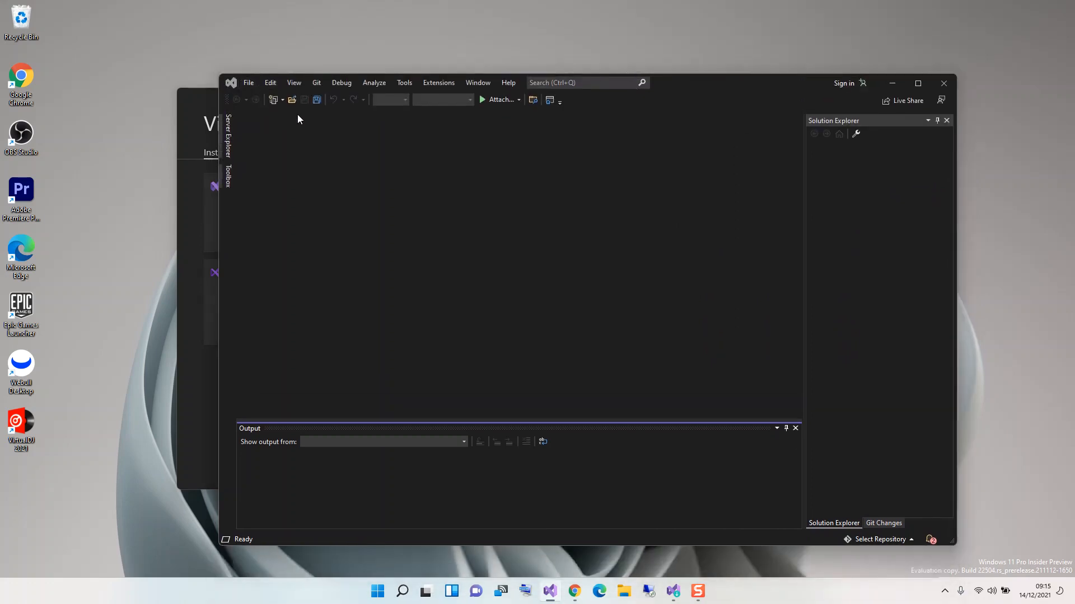
Bring up the Android SDK Manager from Tools > Android
left_click(404, 82)
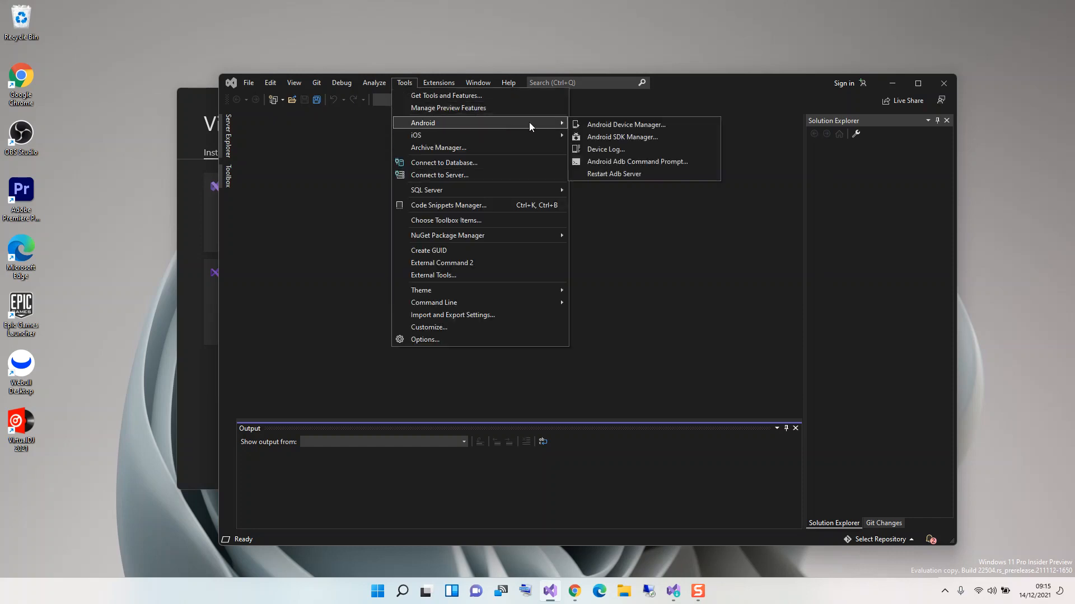
mouse_move(620, 137)
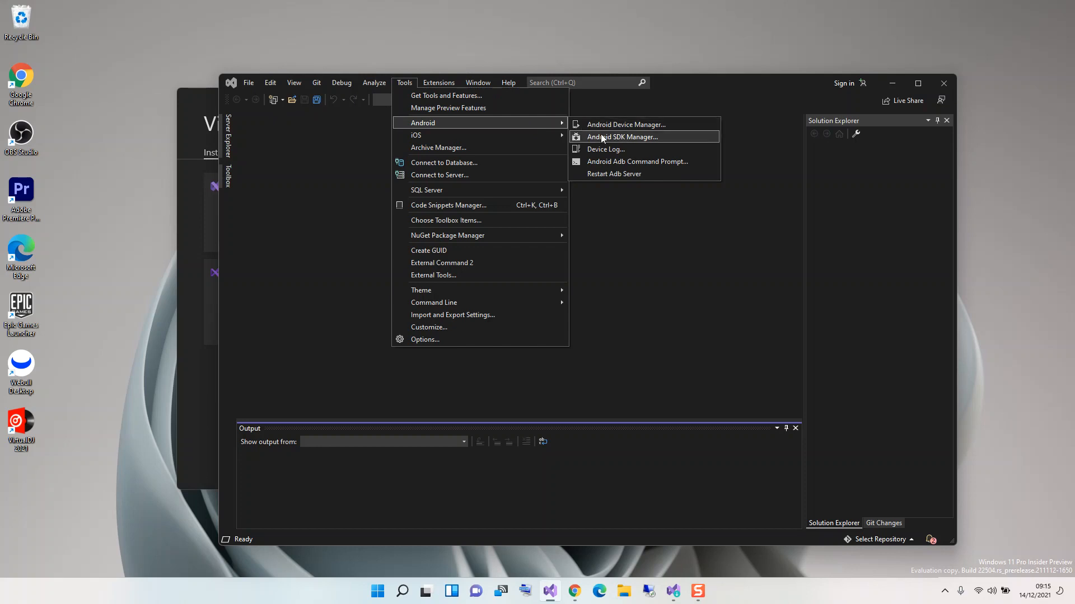
left_click(623, 137)
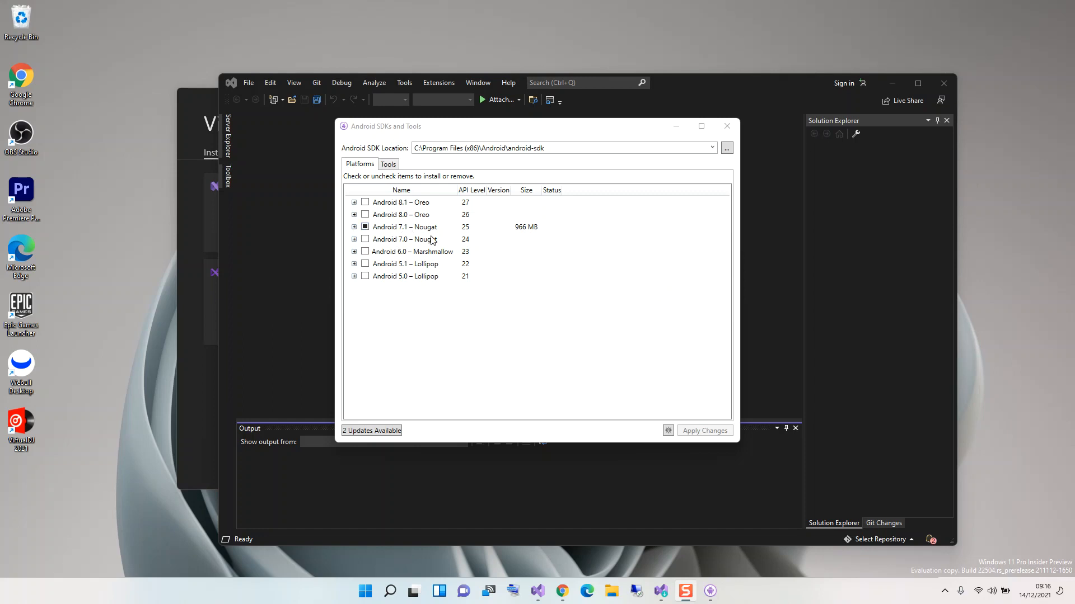
mouse_move(380, 210)
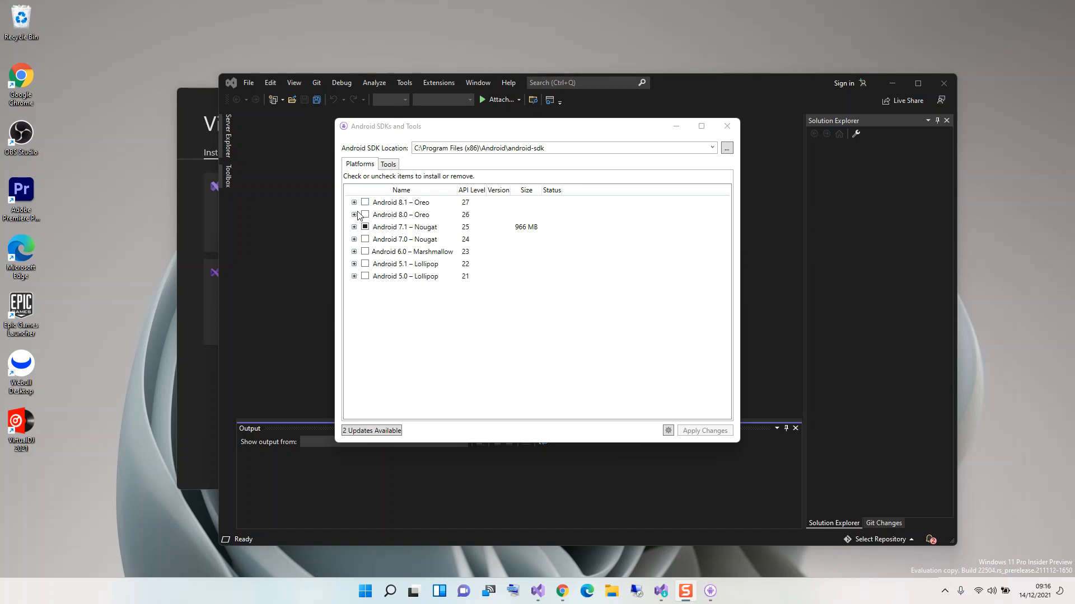
left_click(354, 228)
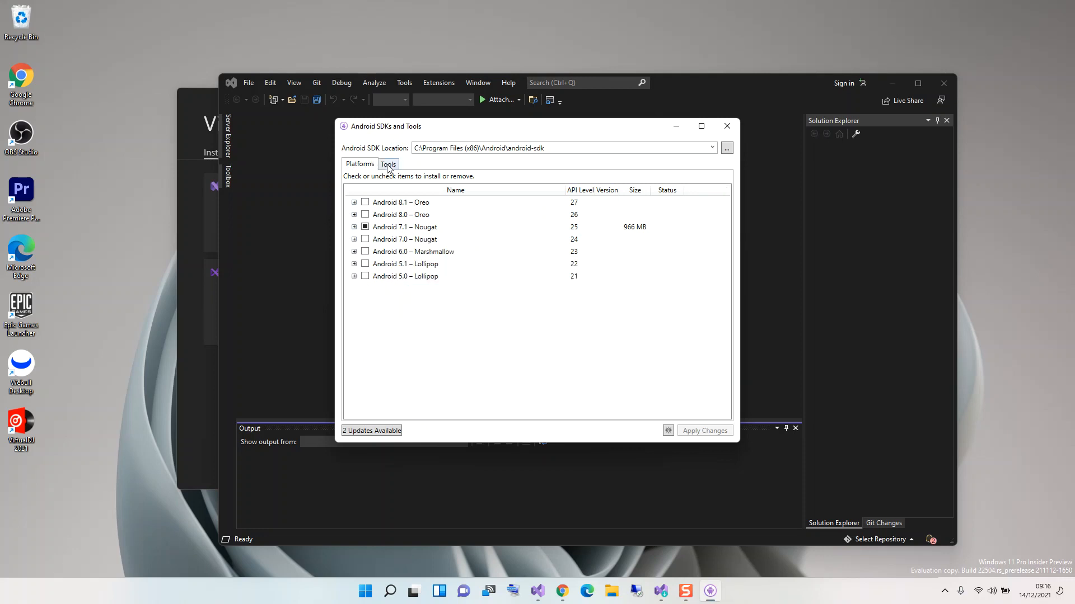
left_click(388, 164)
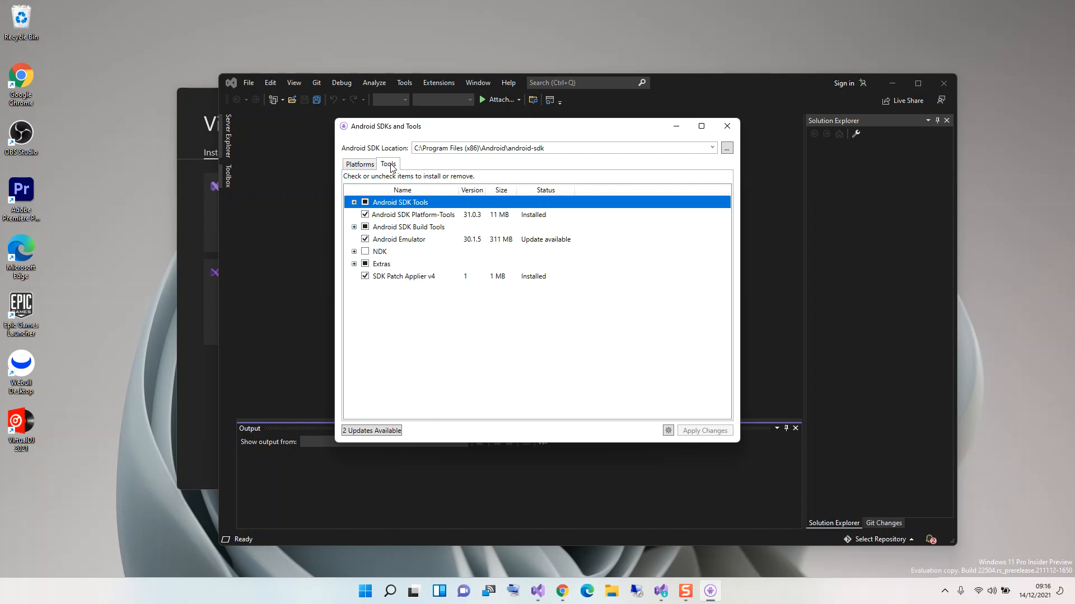
mouse_move(390, 171)
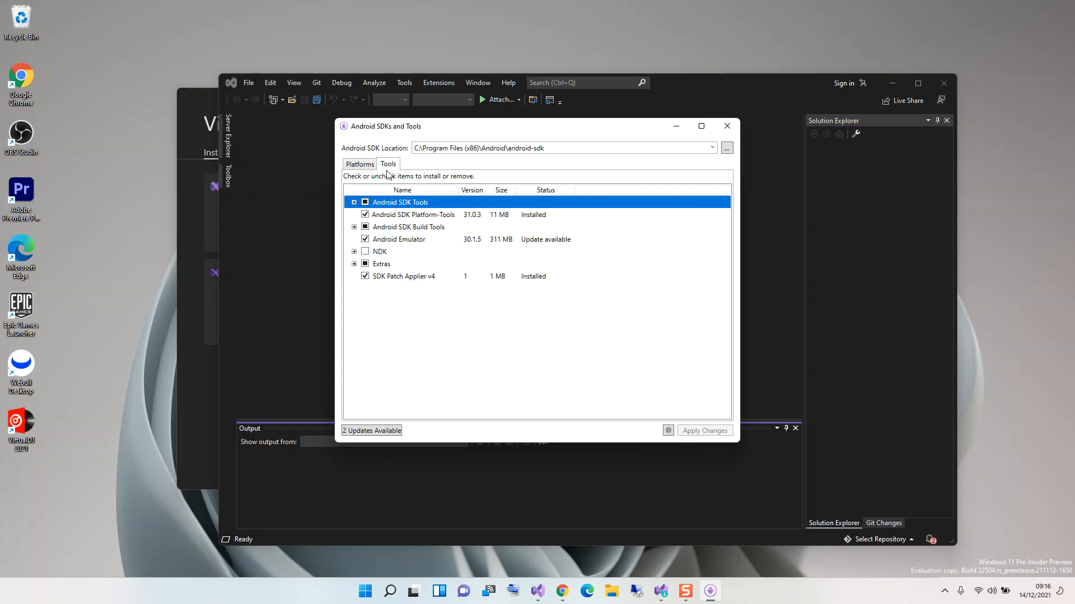
mouse_move(390, 228)
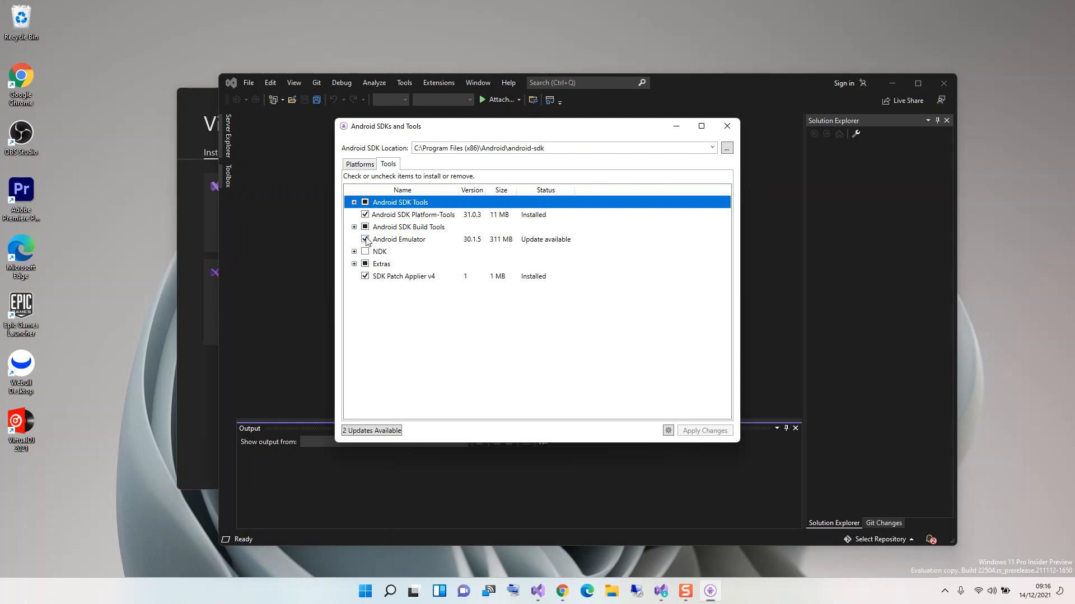
left_click(365, 239)
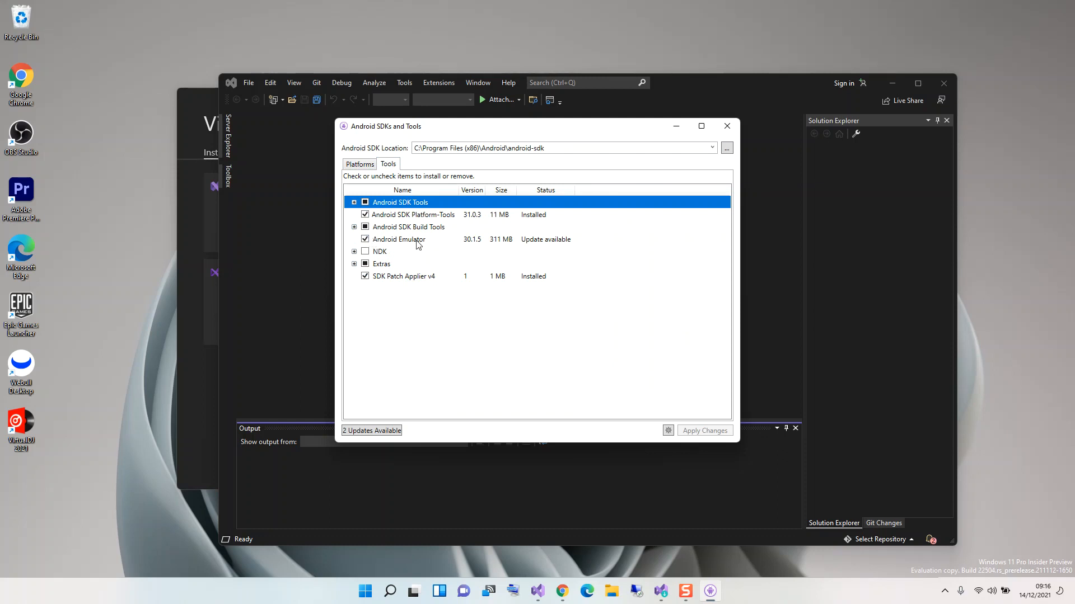
left_click(355, 228)
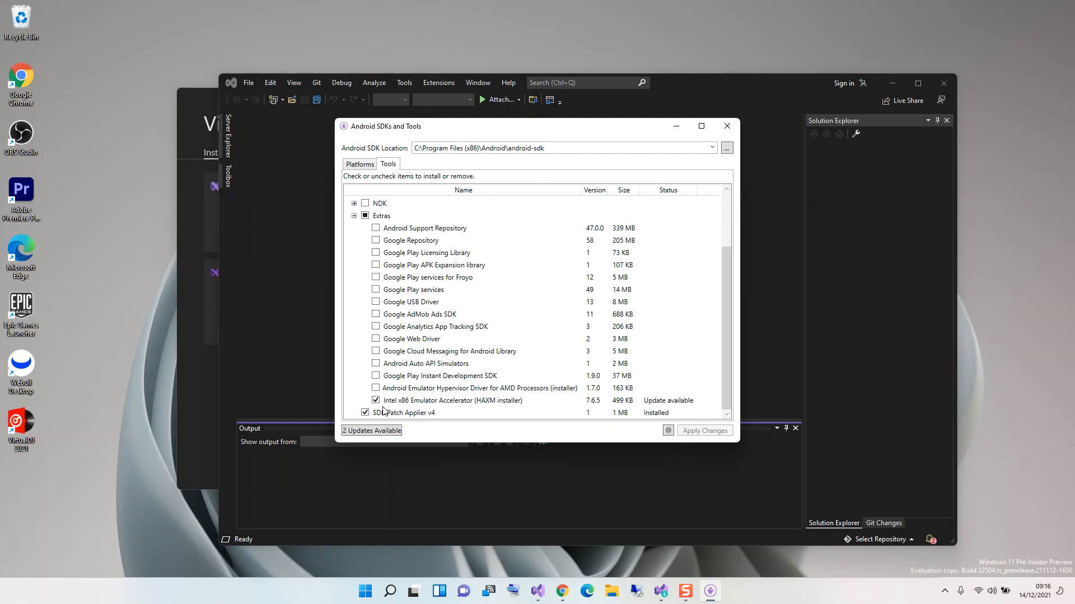
mouse_move(390, 402)
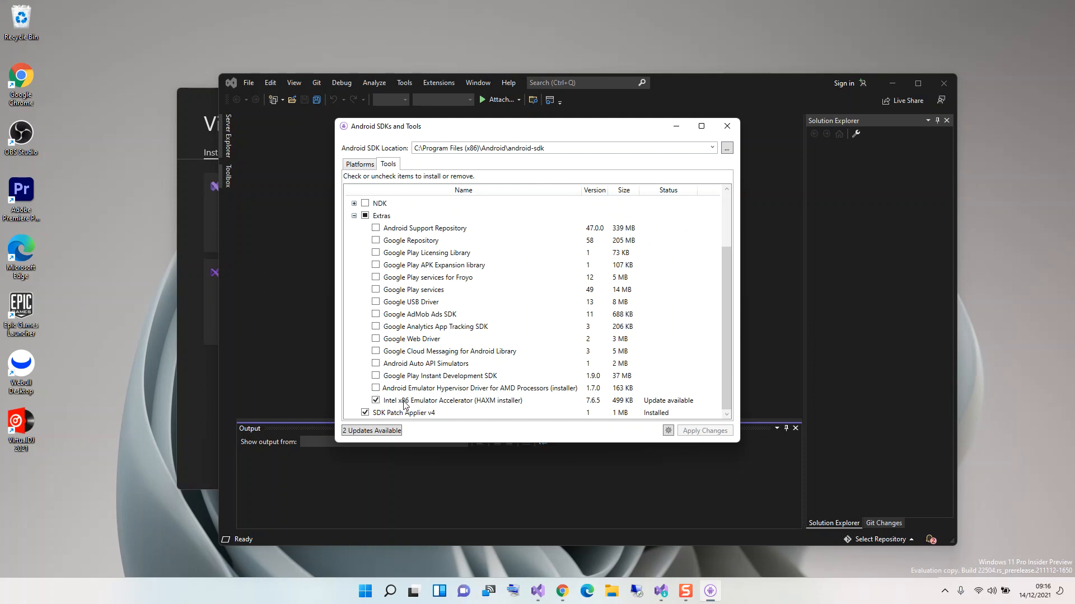
mouse_move(459, 413)
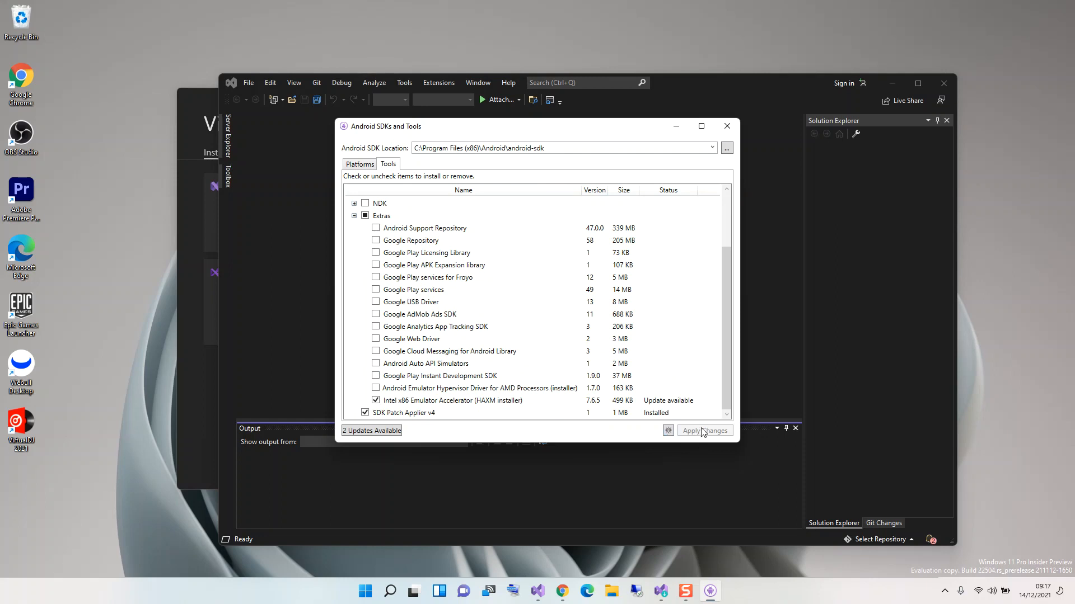
mouse_move(703, 430)
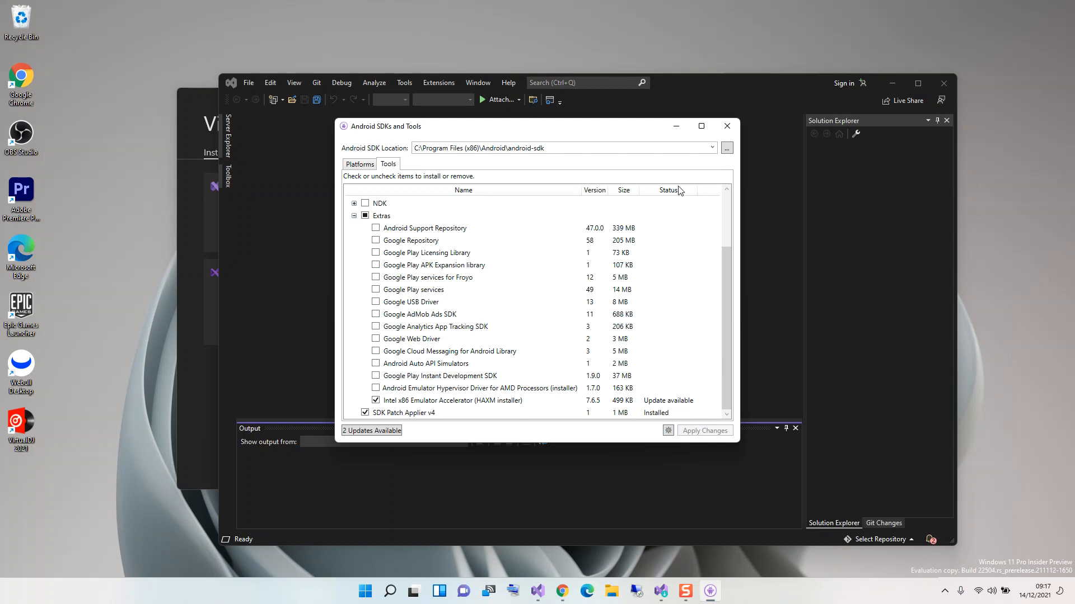
Close the Android SDKs and Tools window, returning to the empty IDE
left_click(725, 127)
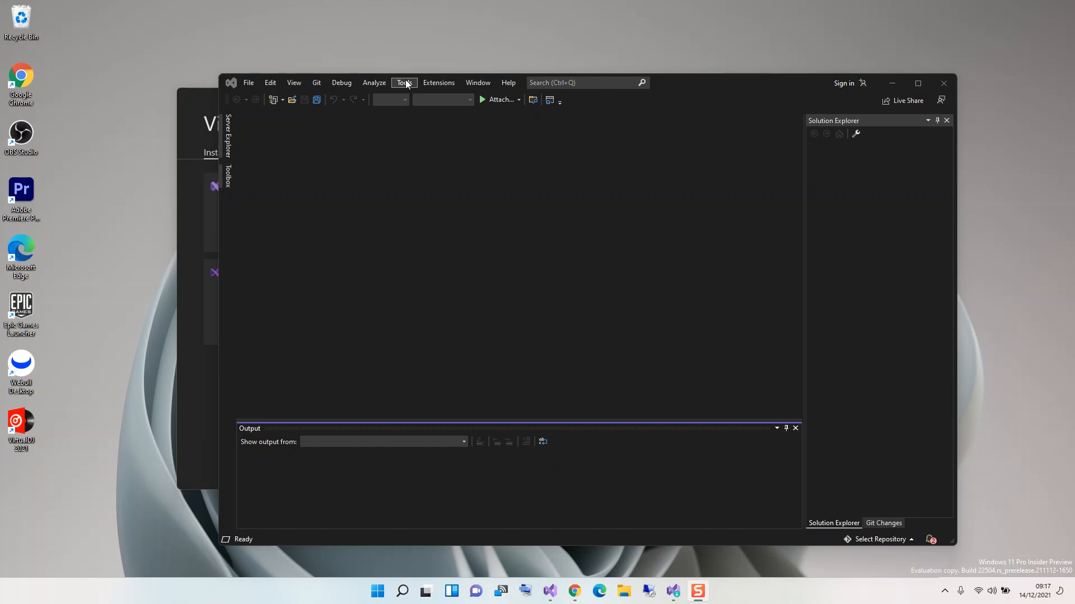
Bring up the Android Device Manager from Tools > Android, listing the four virtual devices
left_click(404, 82)
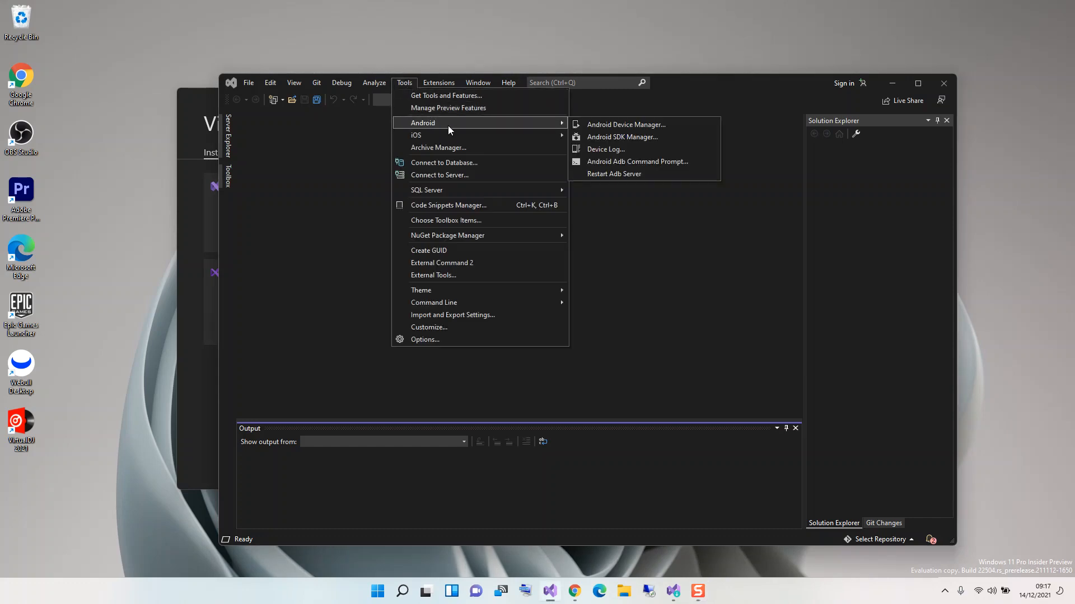
mouse_move(540, 127)
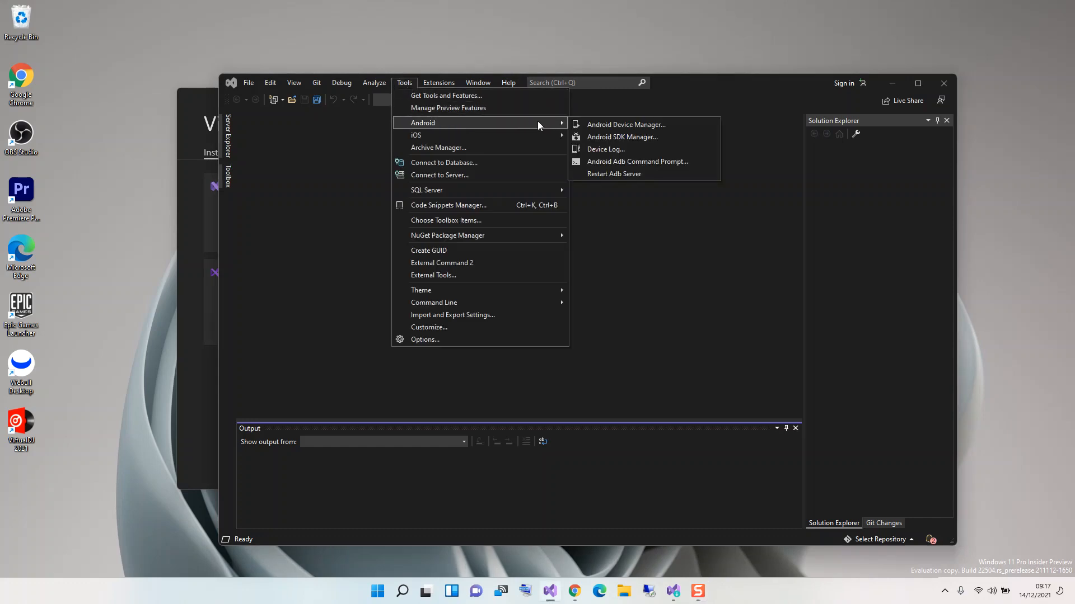
mouse_move(624, 125)
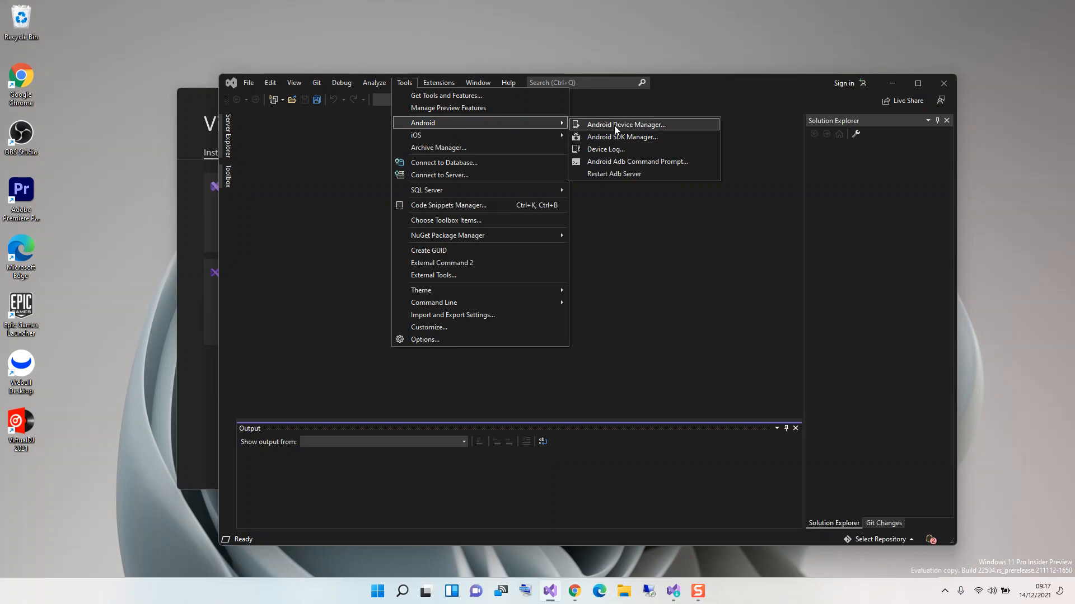
left_click(624, 125)
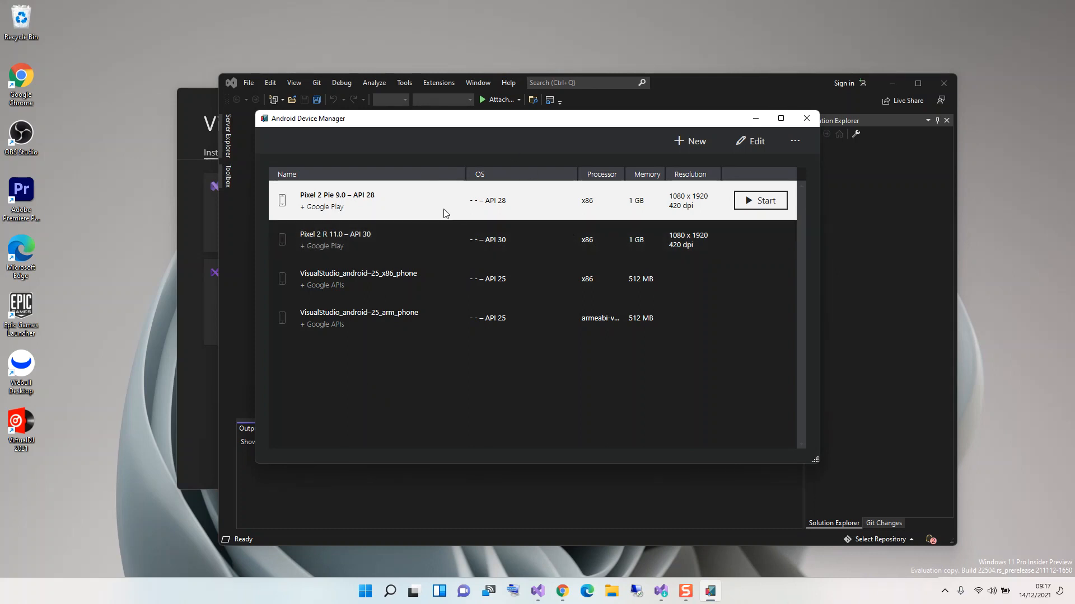
mouse_move(462, 208)
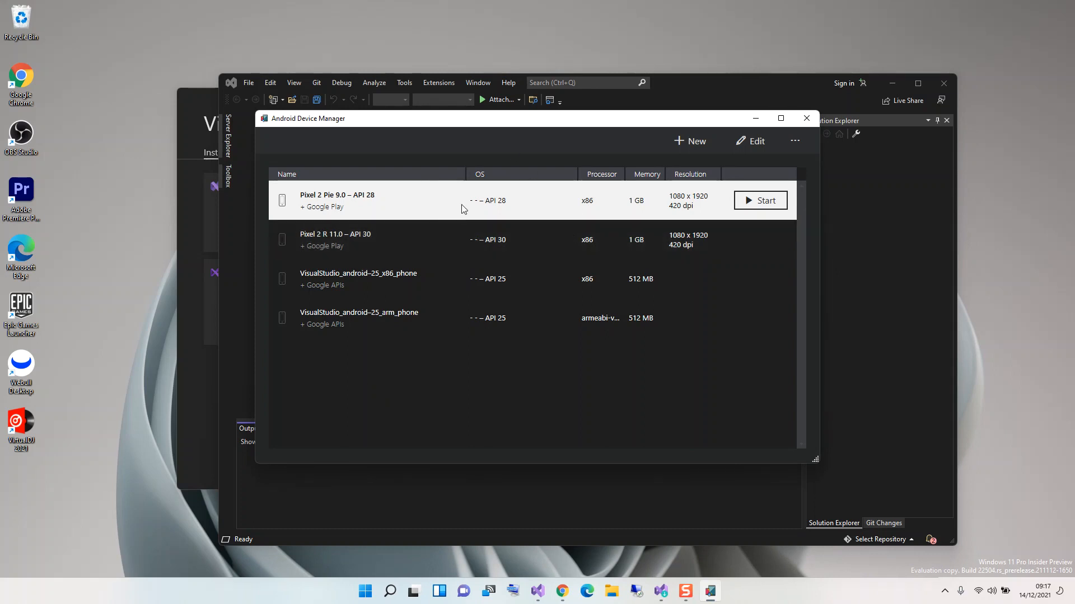
mouse_move(458, 203)
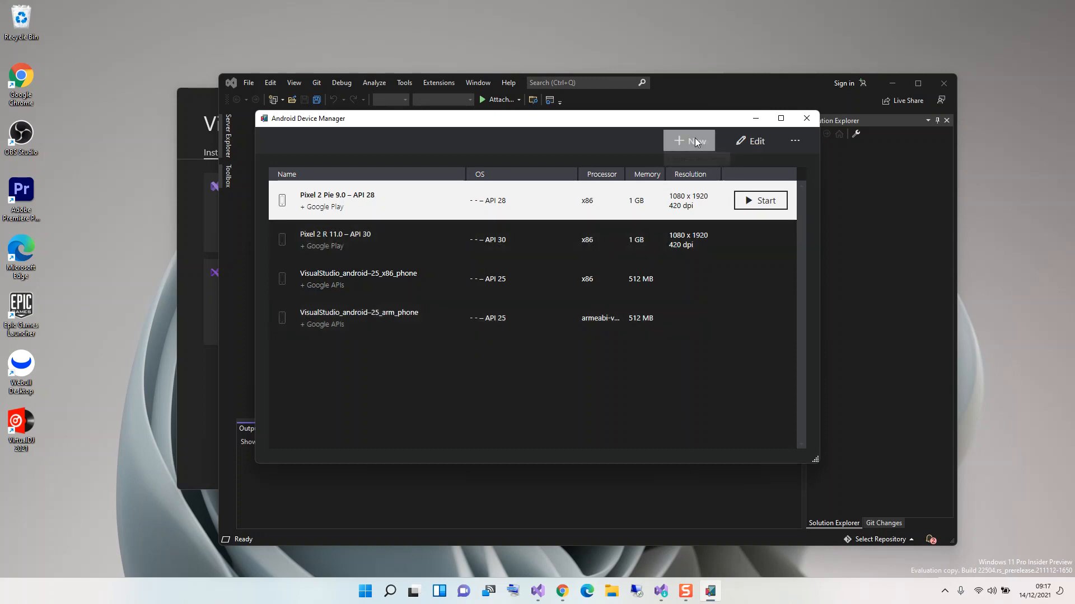
Start a new emulator device prefilled as Pixel 5 - API 30 with x86_64 processor
left_click(689, 141)
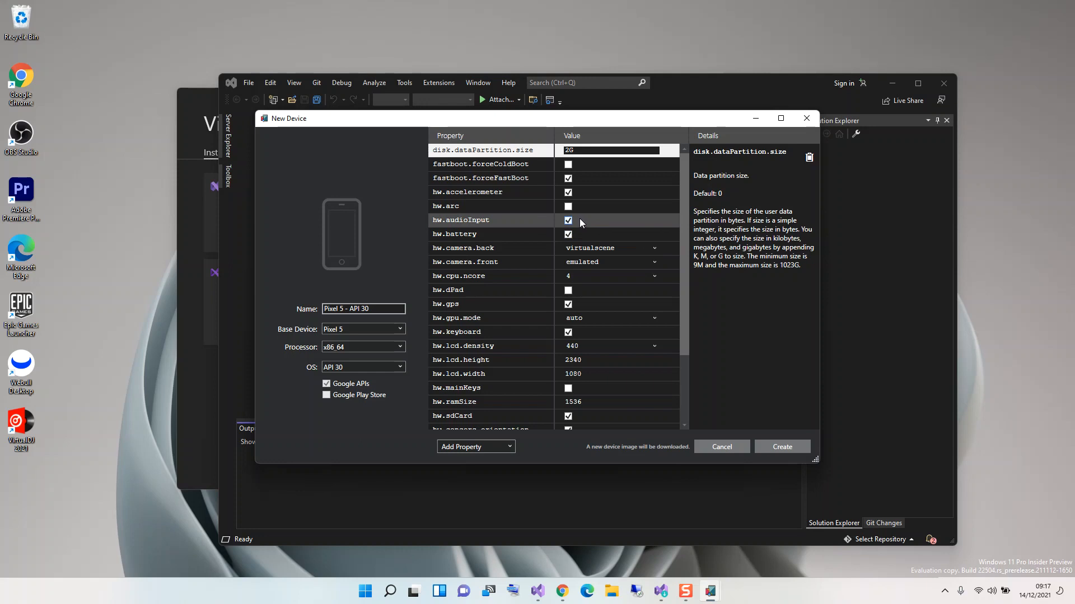
mouse_move(584, 223)
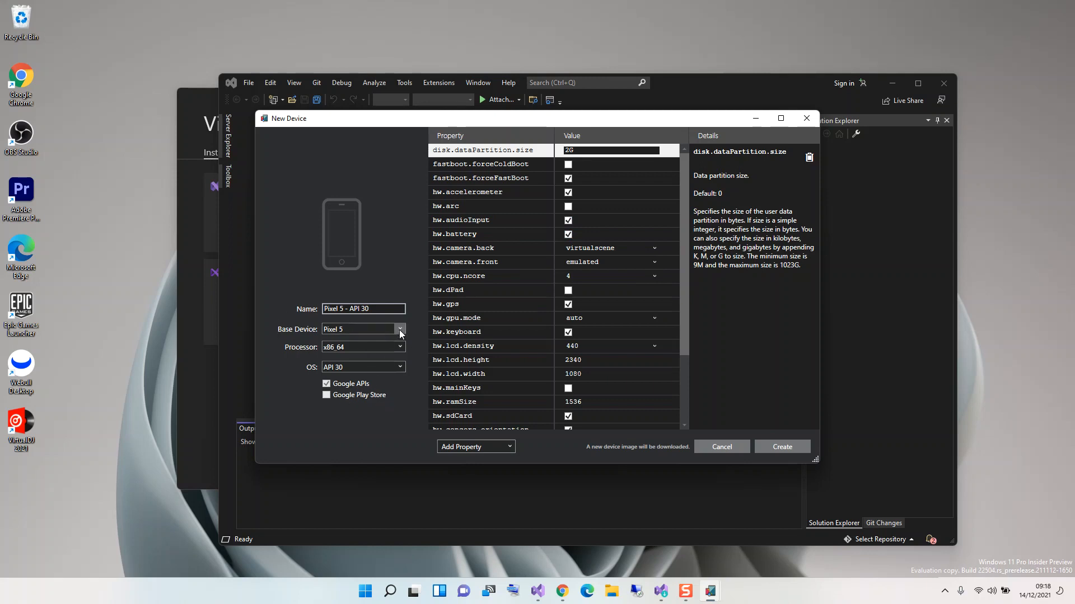
left_click(400, 329)
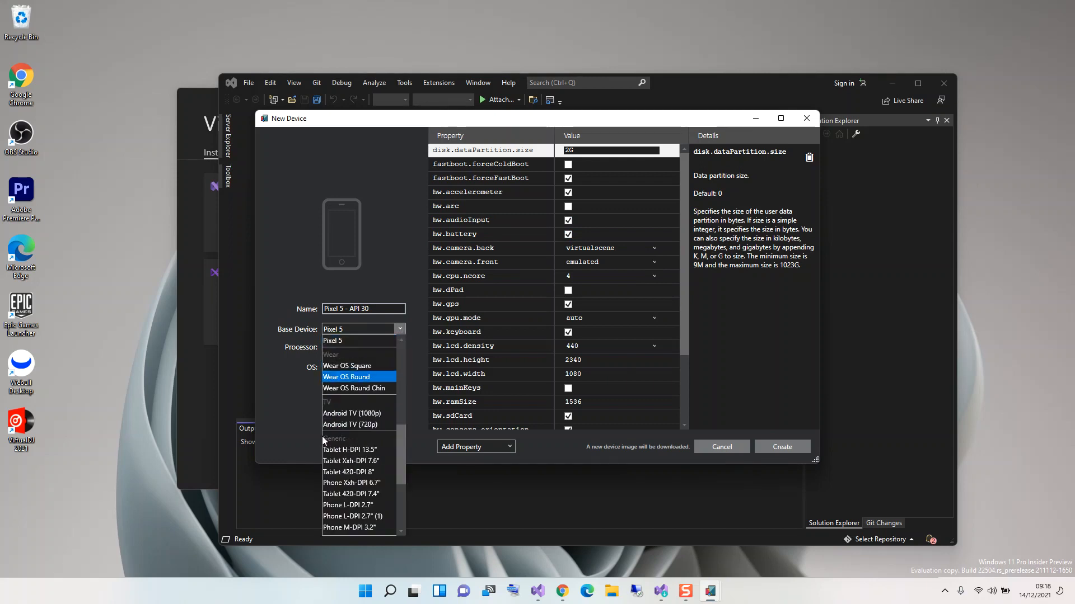
mouse_move(355, 424)
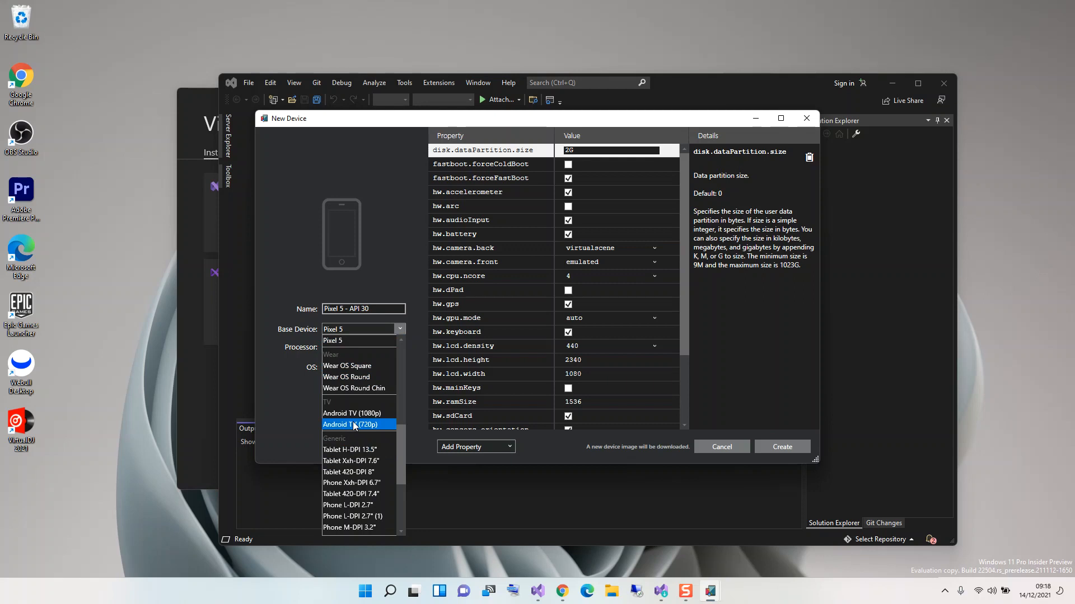
mouse_move(359, 413)
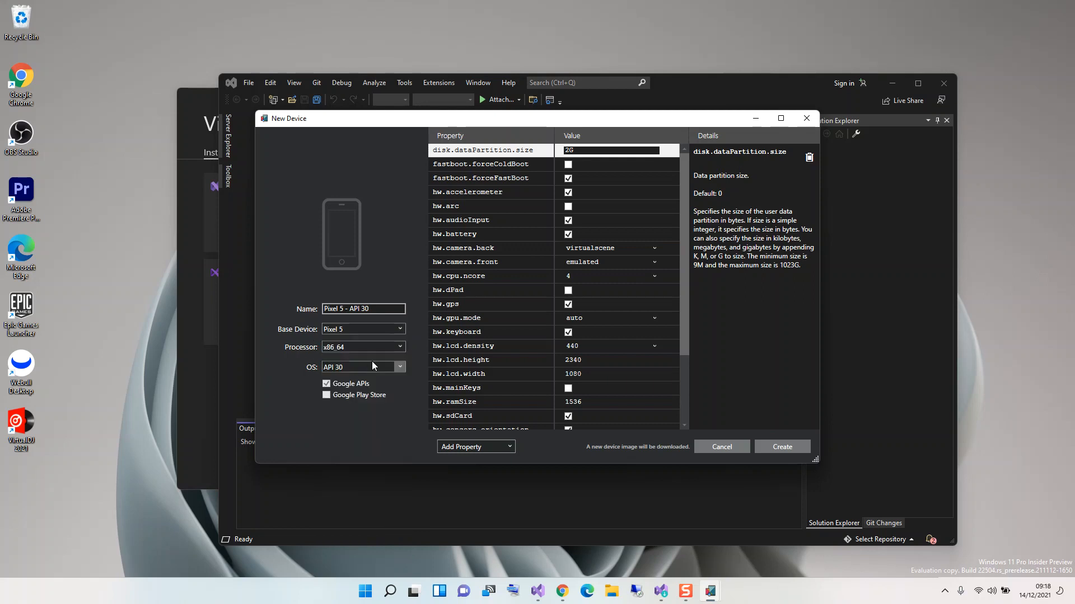
left_click(400, 347)
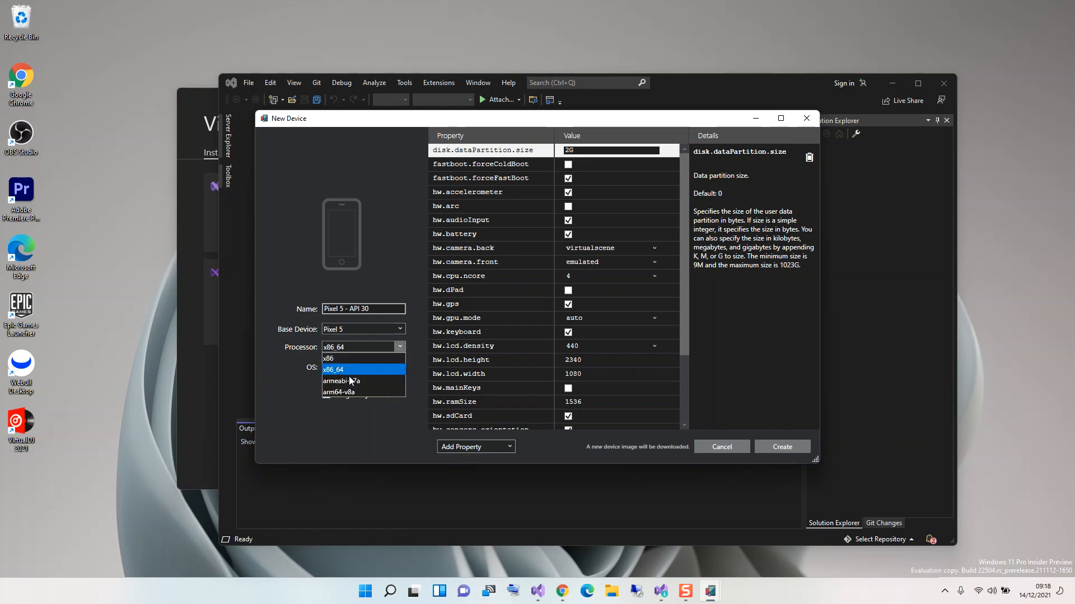
mouse_move(362, 391)
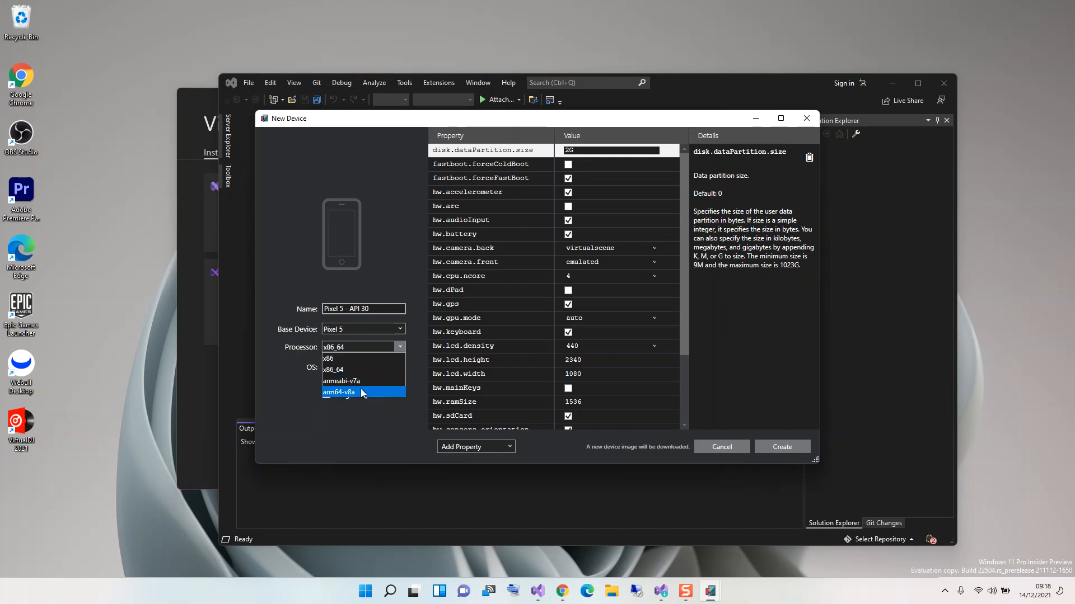
mouse_move(363, 381)
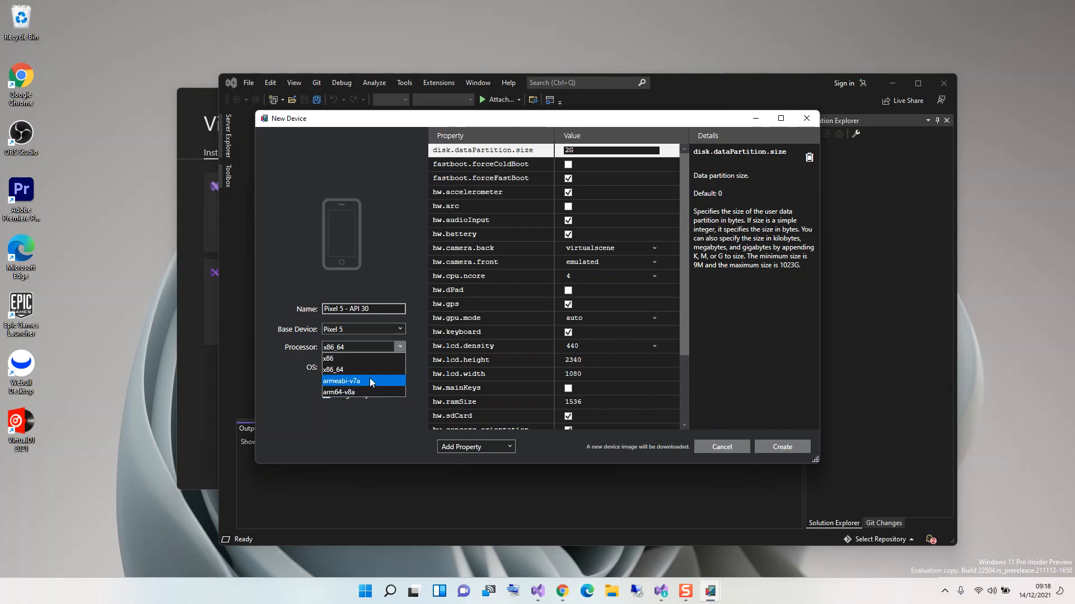
mouse_move(353, 393)
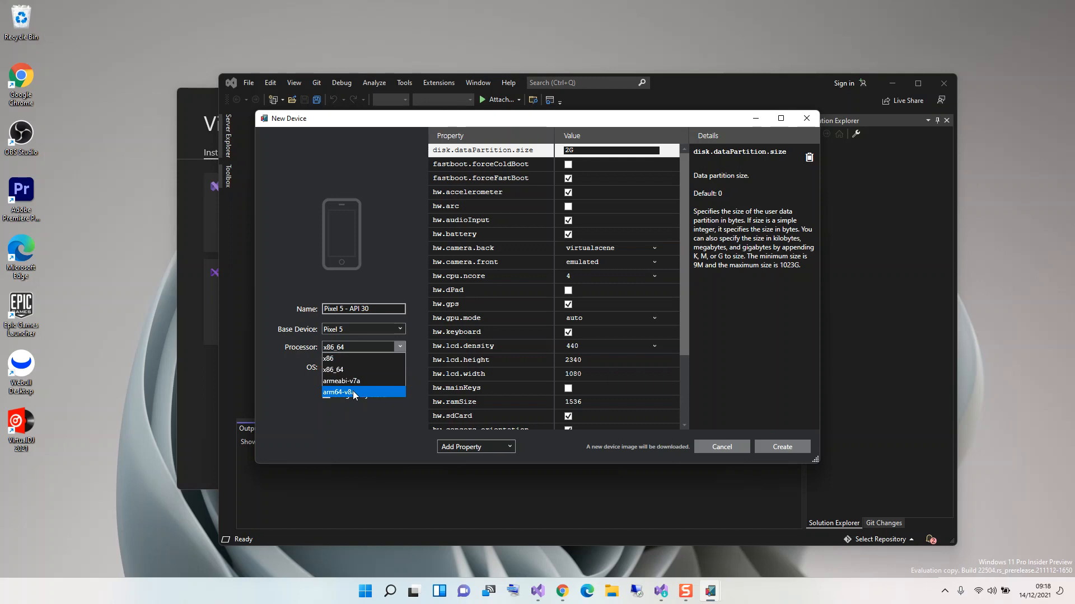
mouse_move(317, 410)
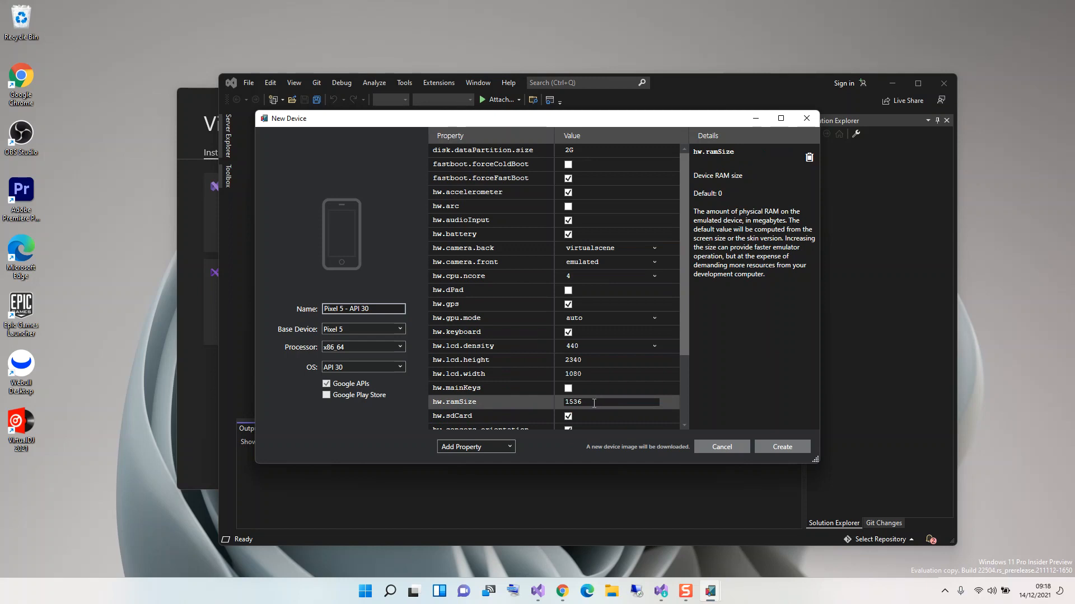
double_click(572, 402)
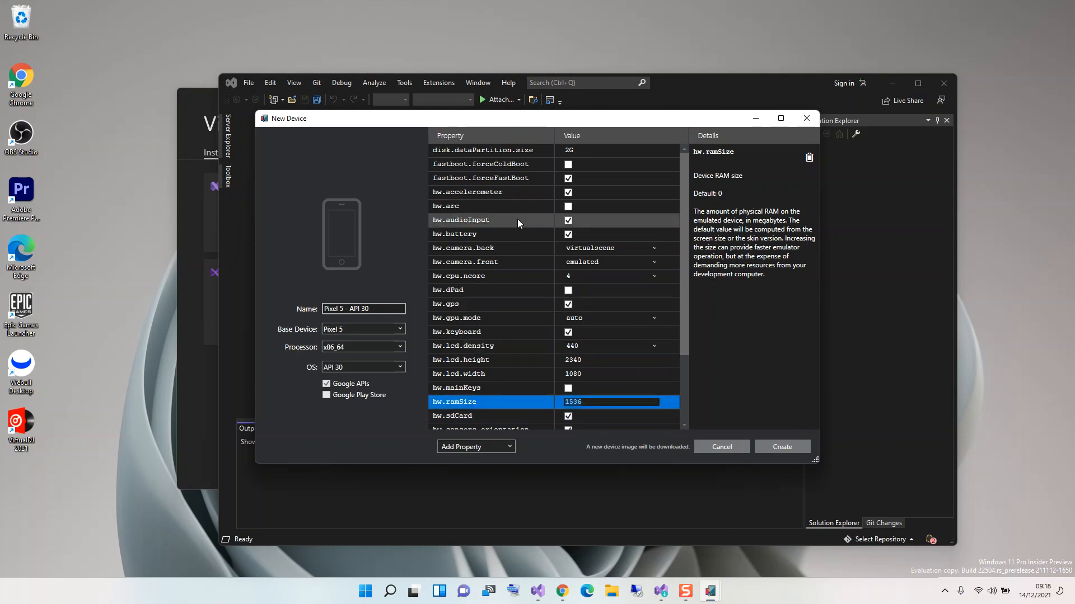
scroll("down", 3)
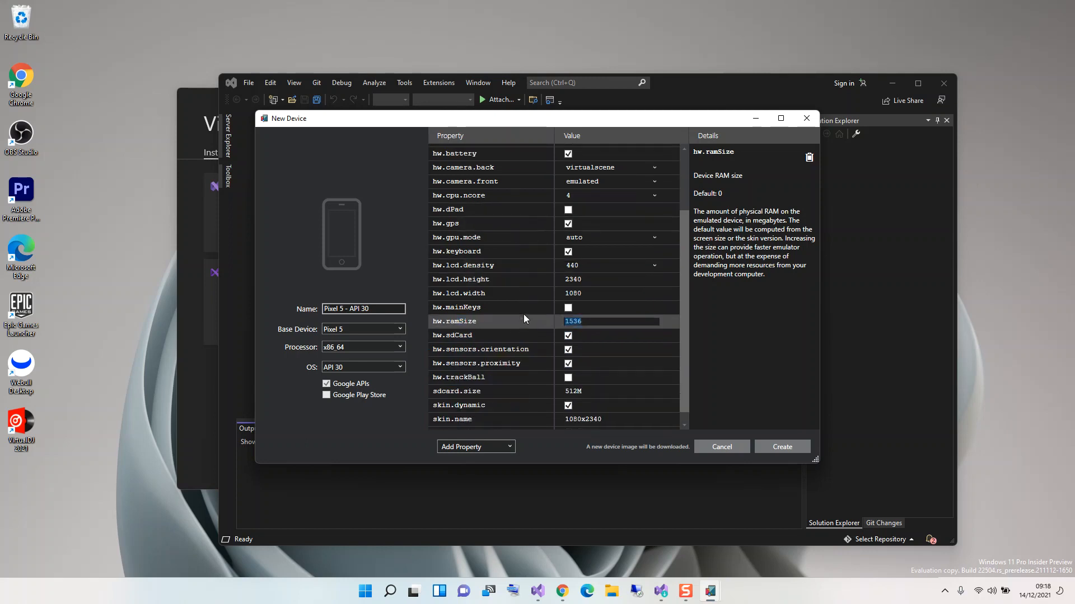
scroll("down", 3)
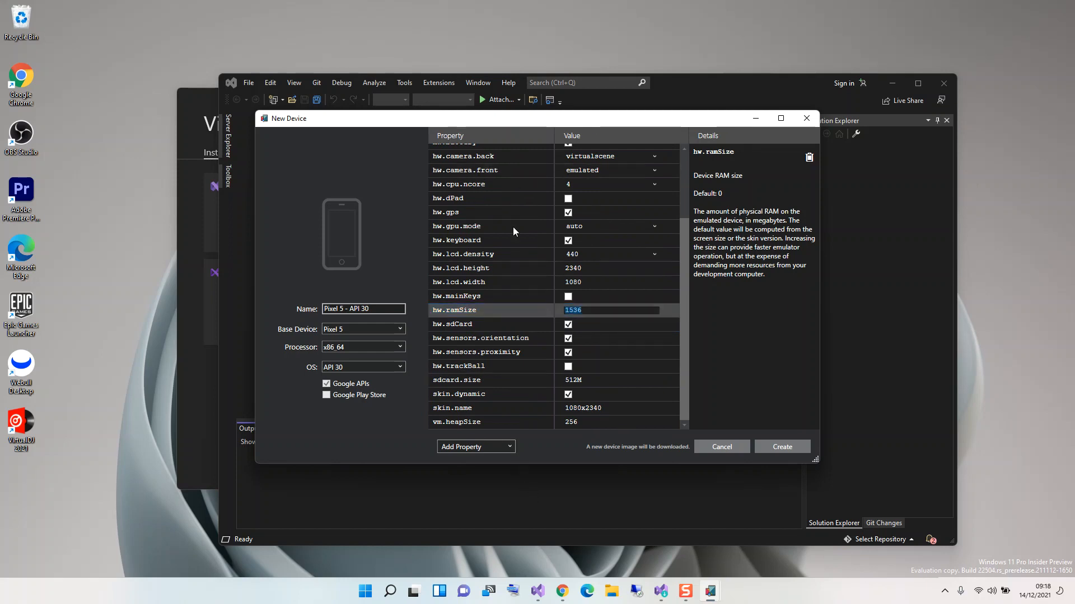
left_click(480, 310)
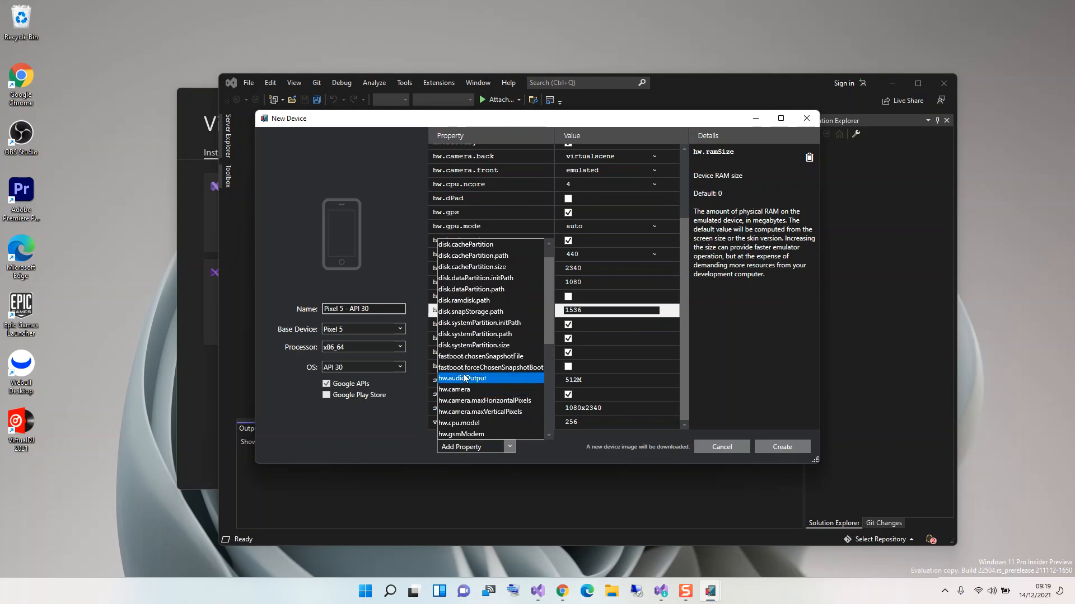
scroll("down", 3)
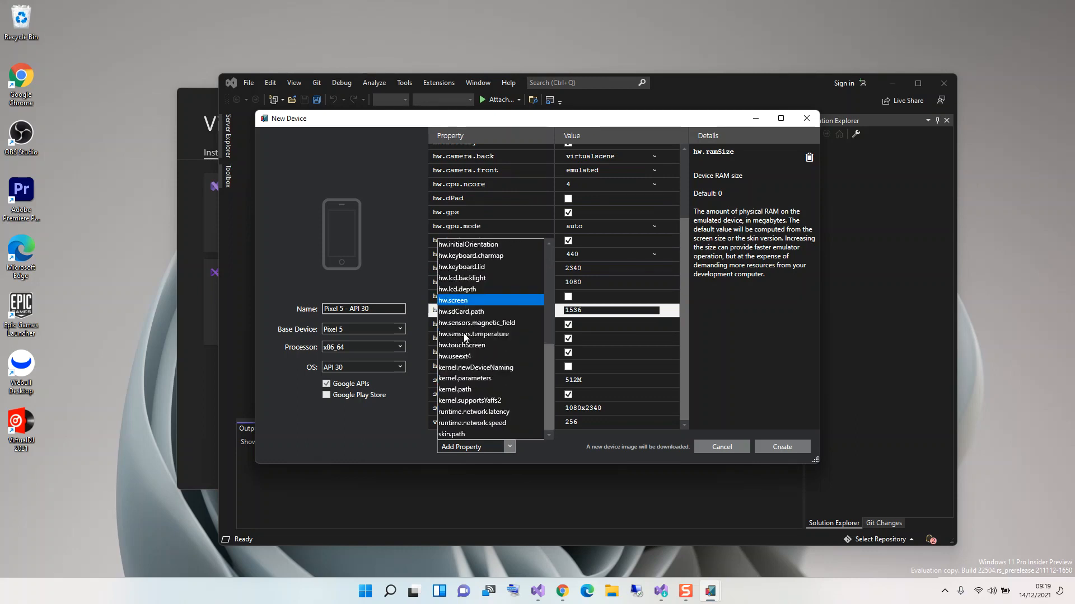
left_click(462, 345)
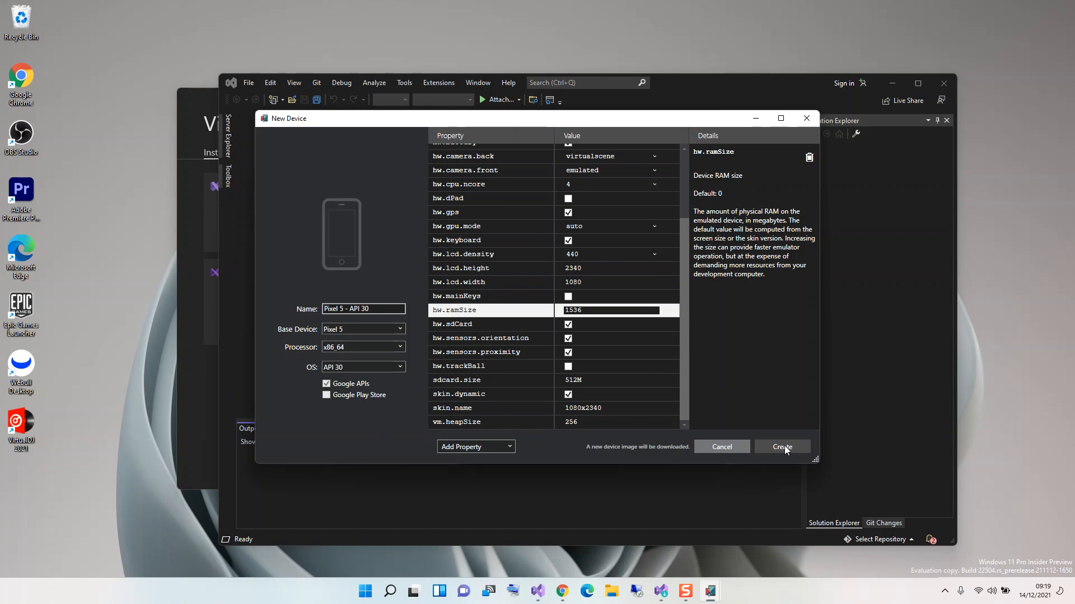
Create the Pixel 5 - API 30 device and accept the Android SDK license to download its image
left_click(781, 447)
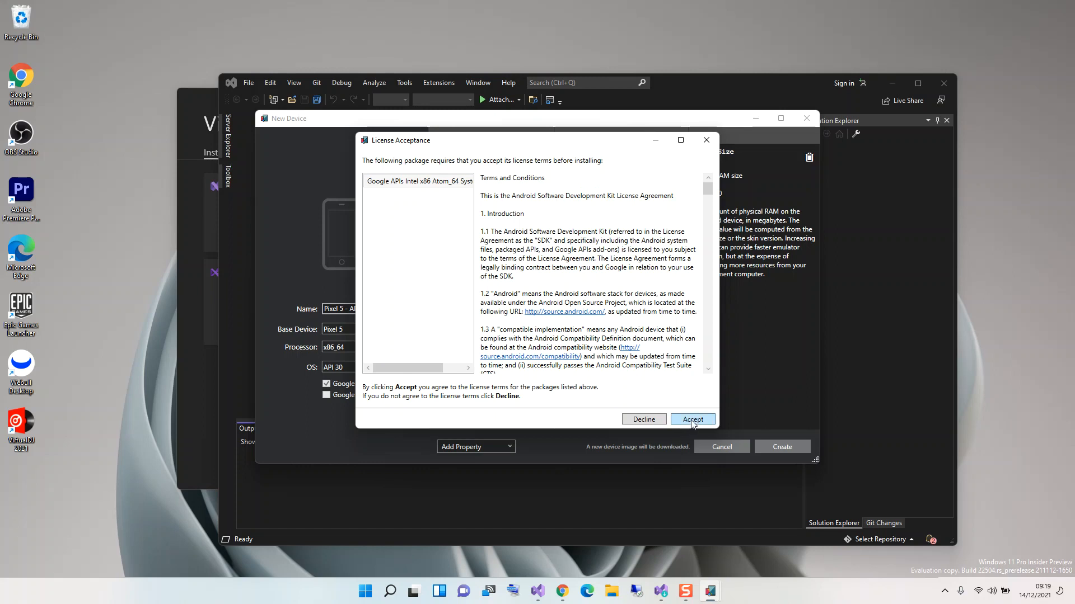
left_click(692, 419)
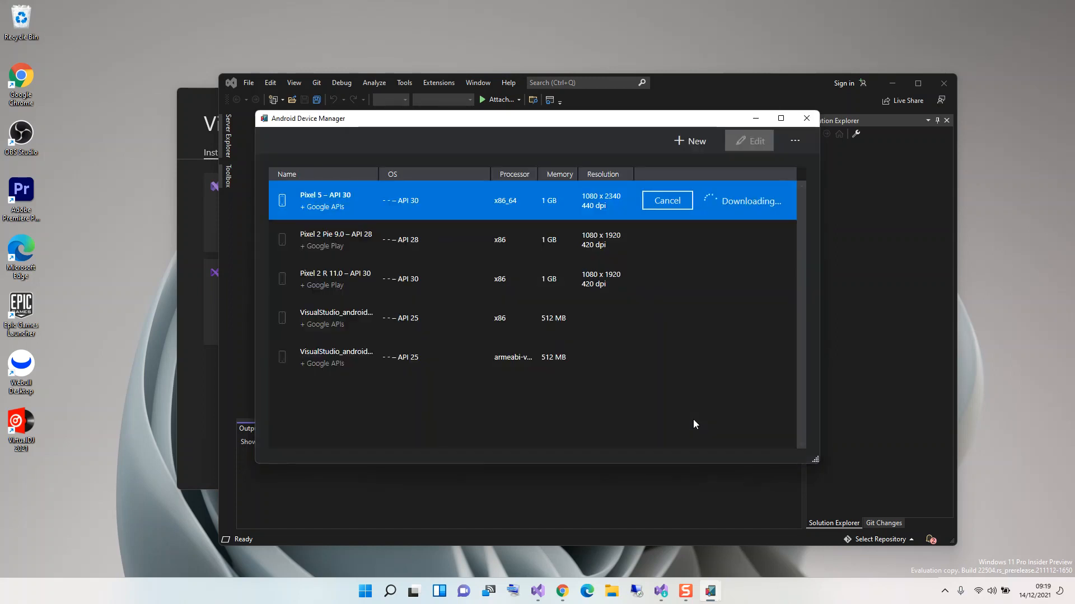
mouse_move(753, 222)
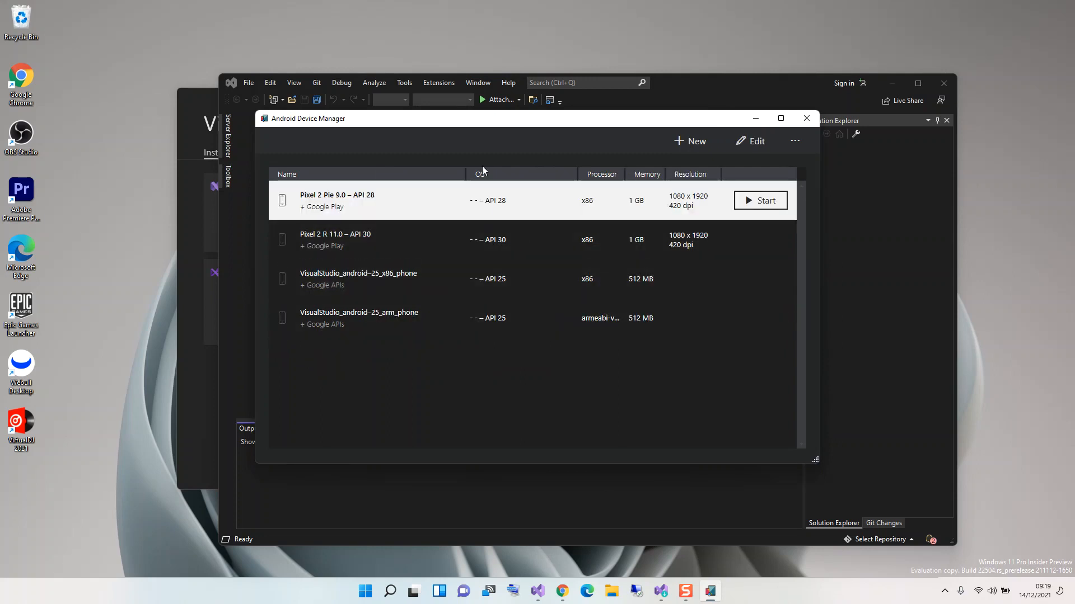
mouse_move(485, 177)
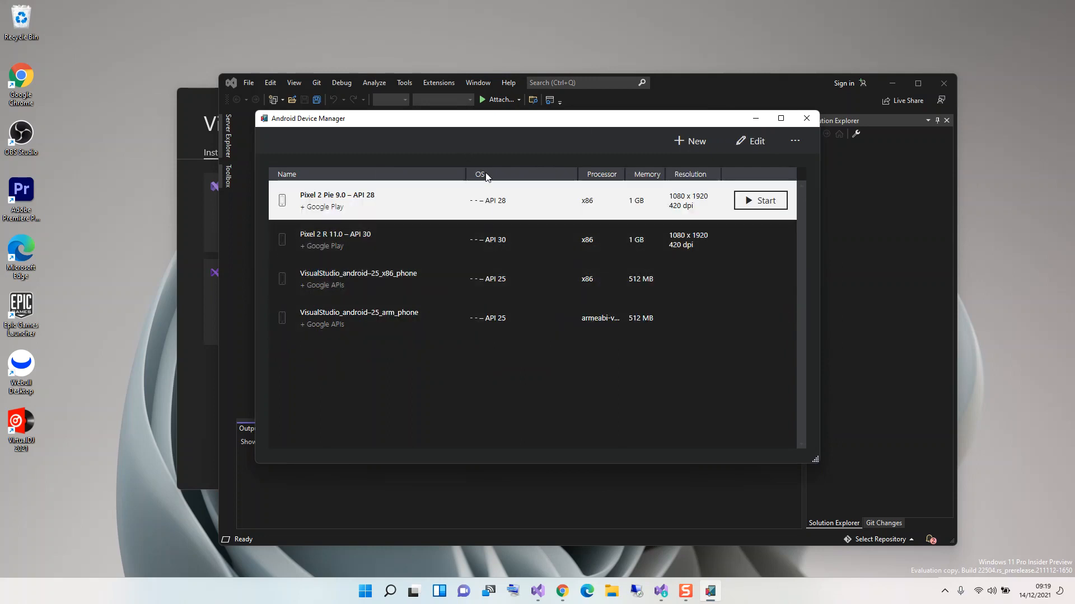
mouse_move(761, 201)
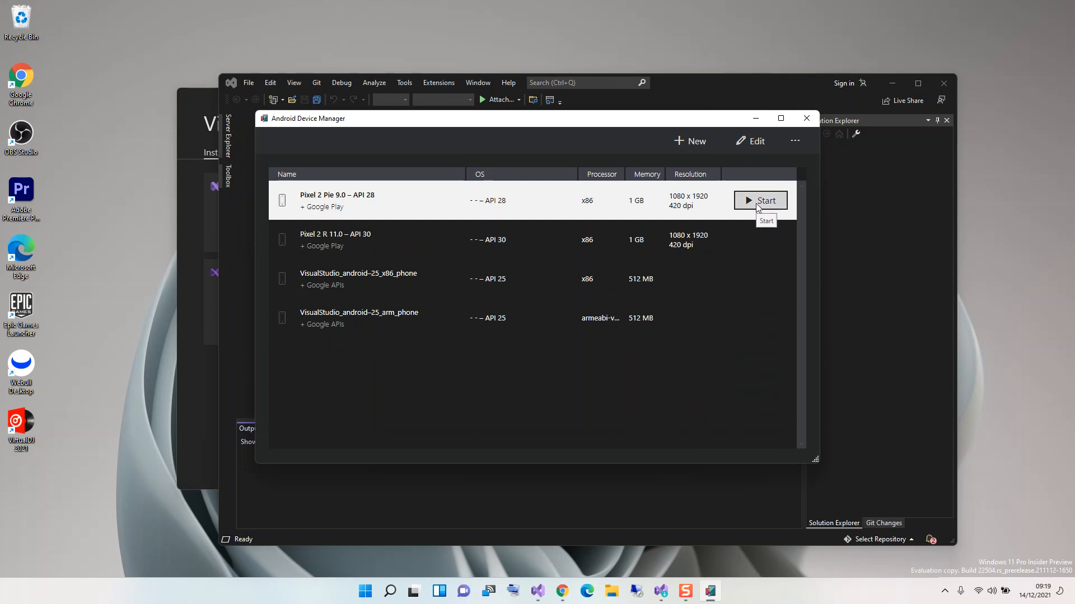
Start the Pixel 2 Pie 9.0 – API 28 emulator so it boots to the Android home screen
left_click(759, 200)
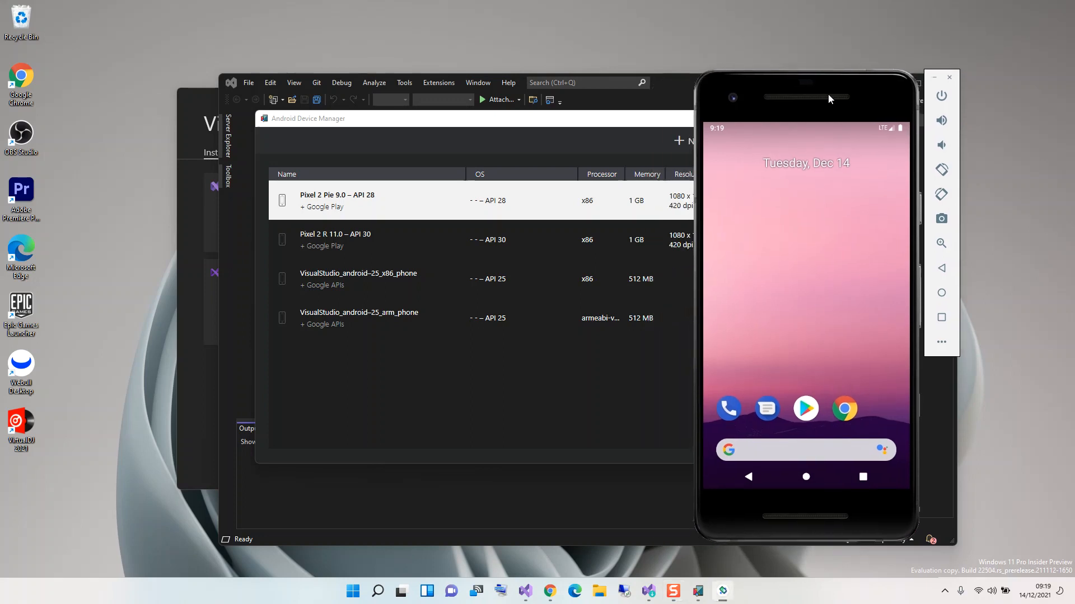
mouse_move(242, 236)
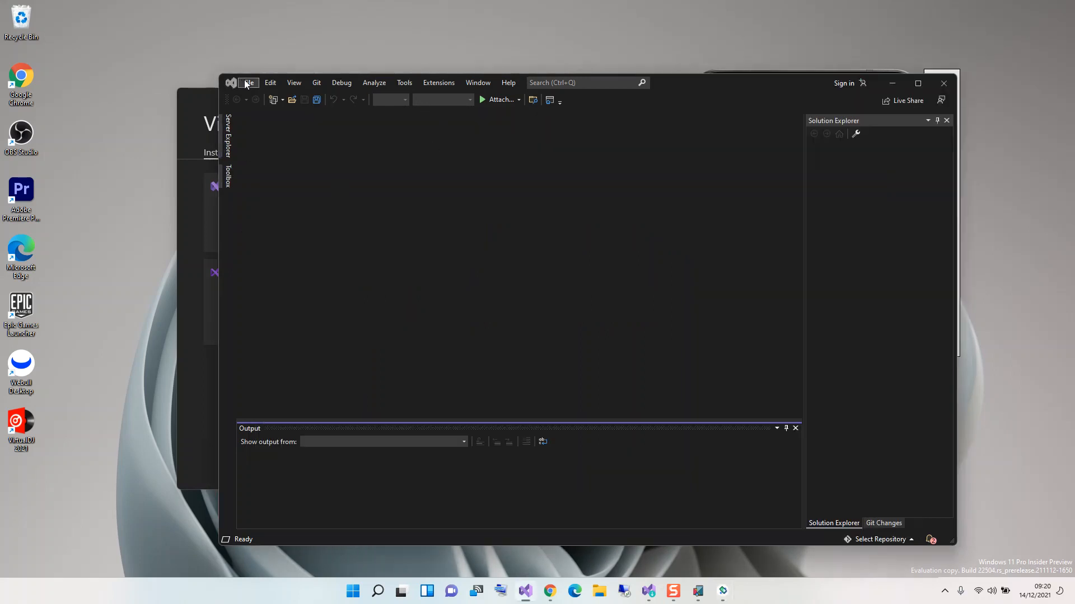
Create a new Android App (Xamarin) project named App5 with default settings
left_click(249, 82)
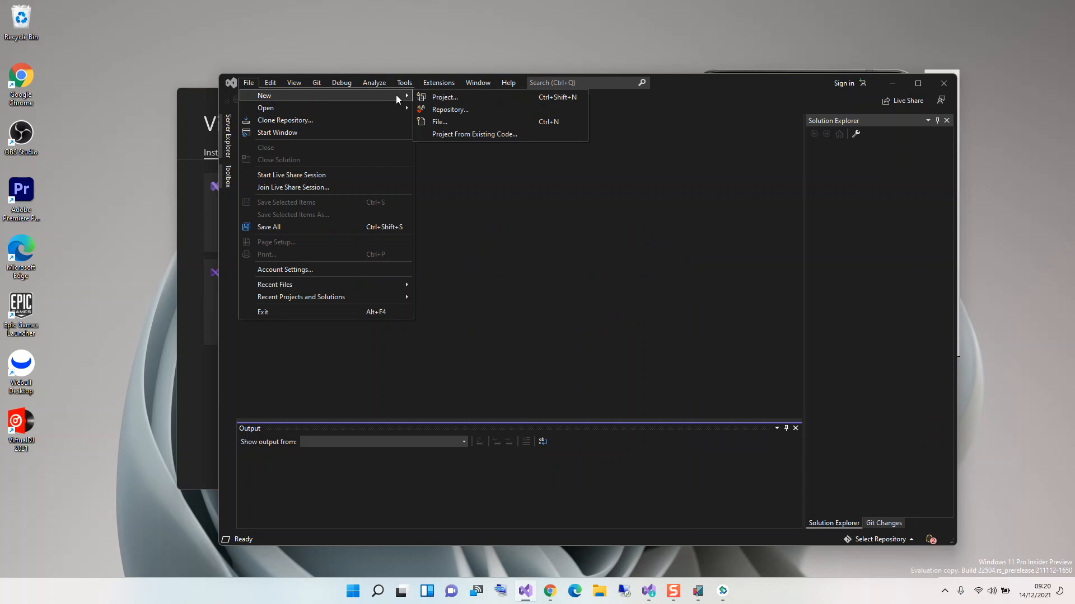
left_click(444, 96)
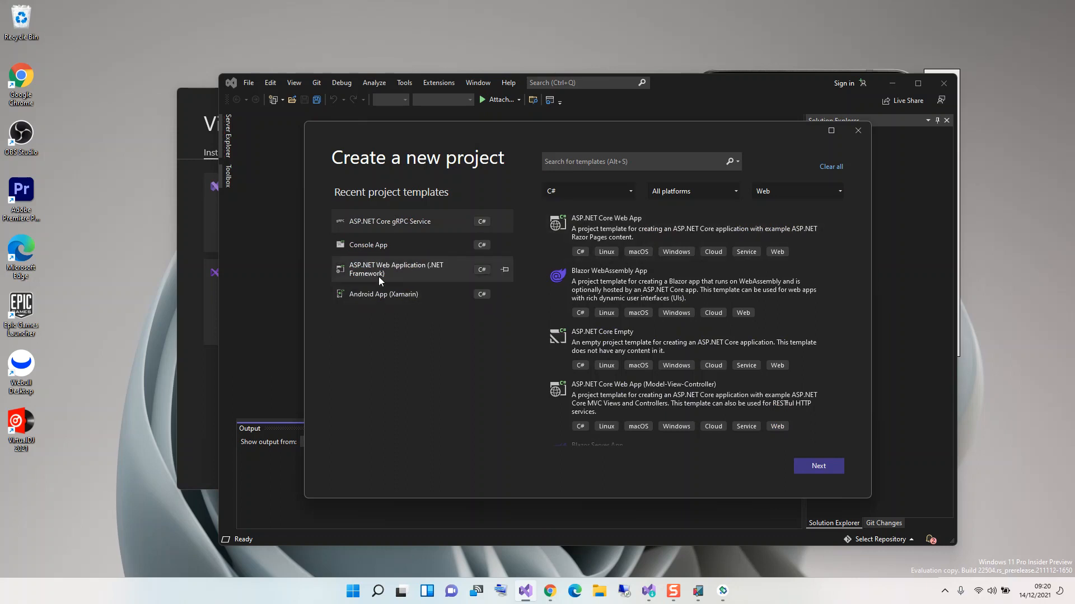
left_click(383, 293)
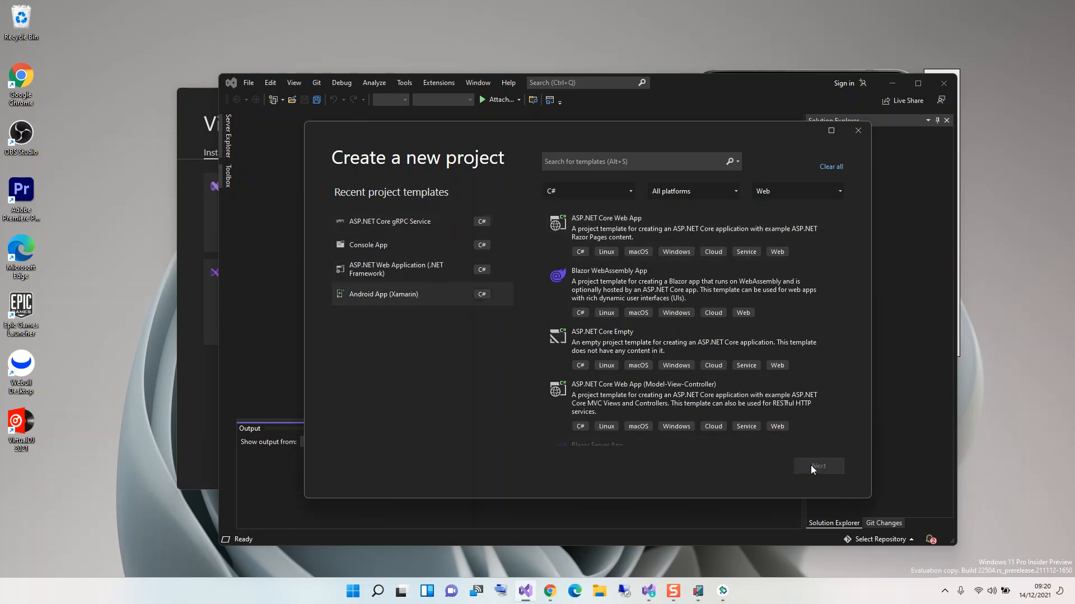
left_click(817, 466)
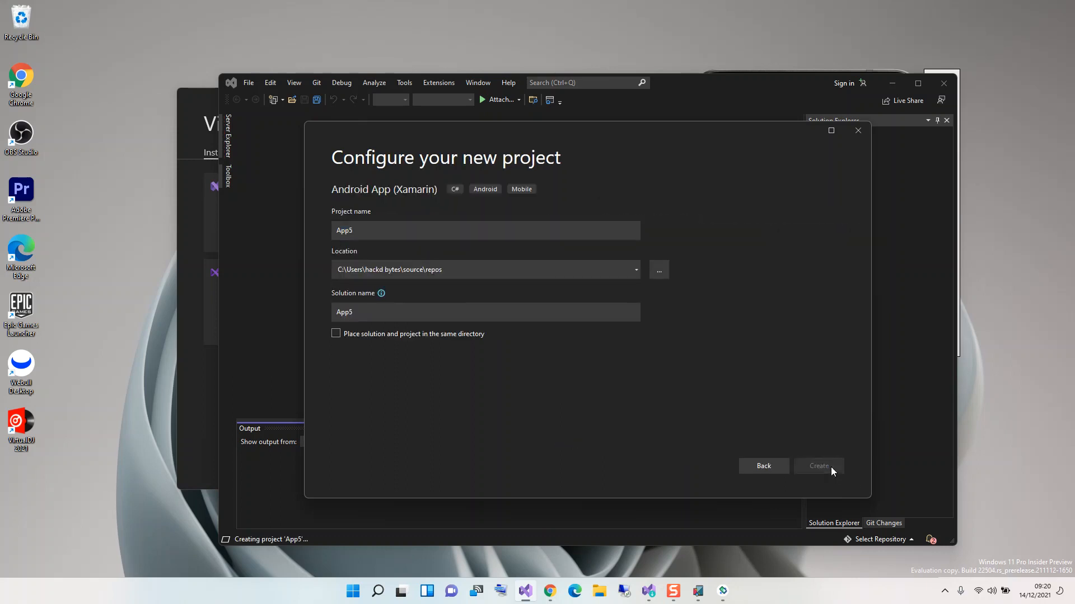
left_click(817, 466)
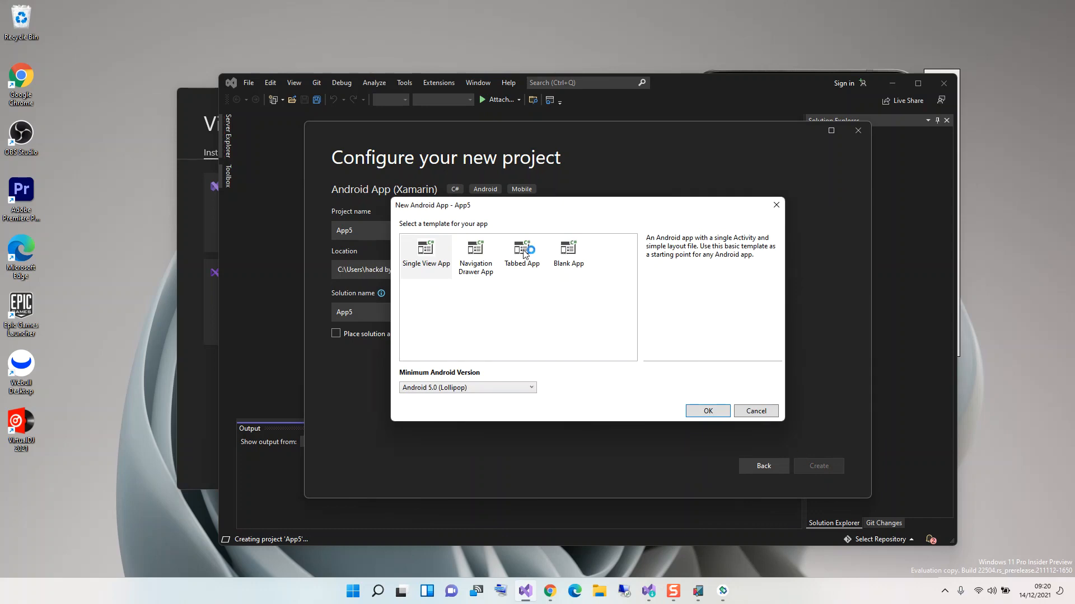
Choose the Tabbed App template for App5, landing on MainActivity.cs
left_click(521, 254)
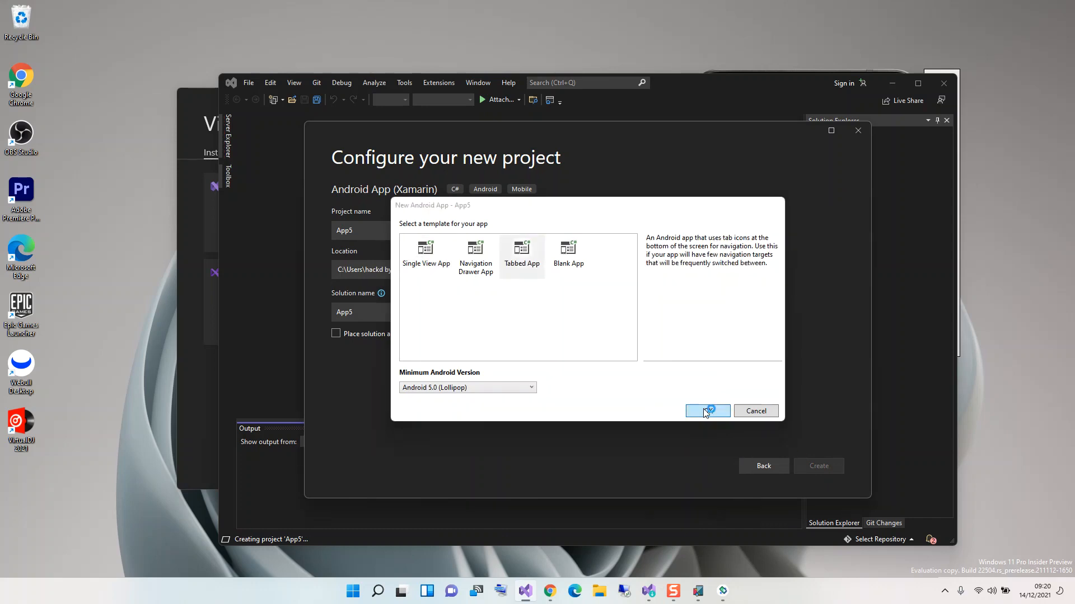
left_click(707, 411)
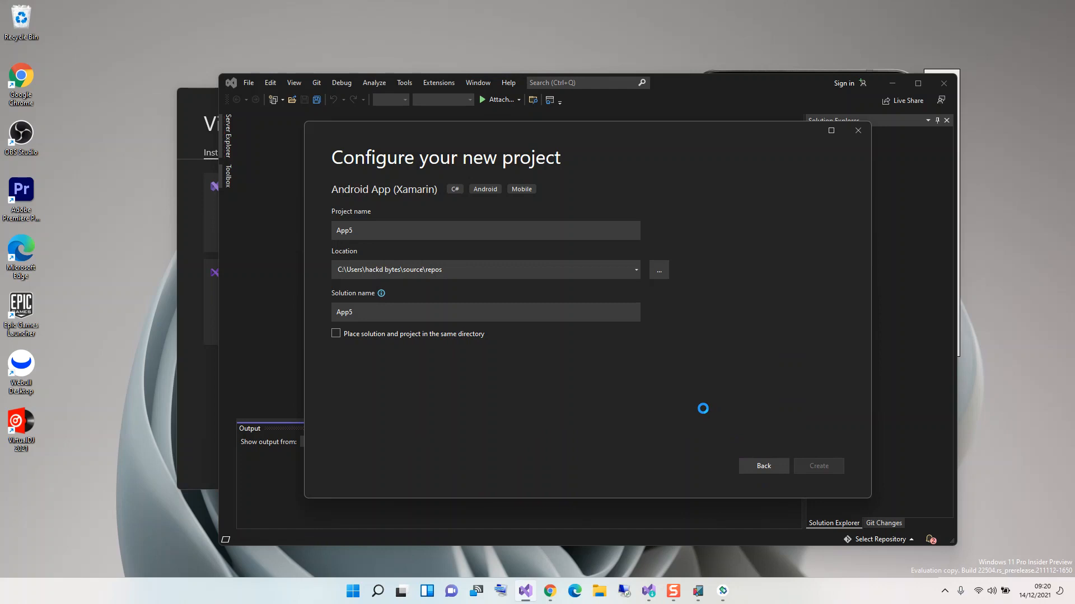
left_click(817, 466)
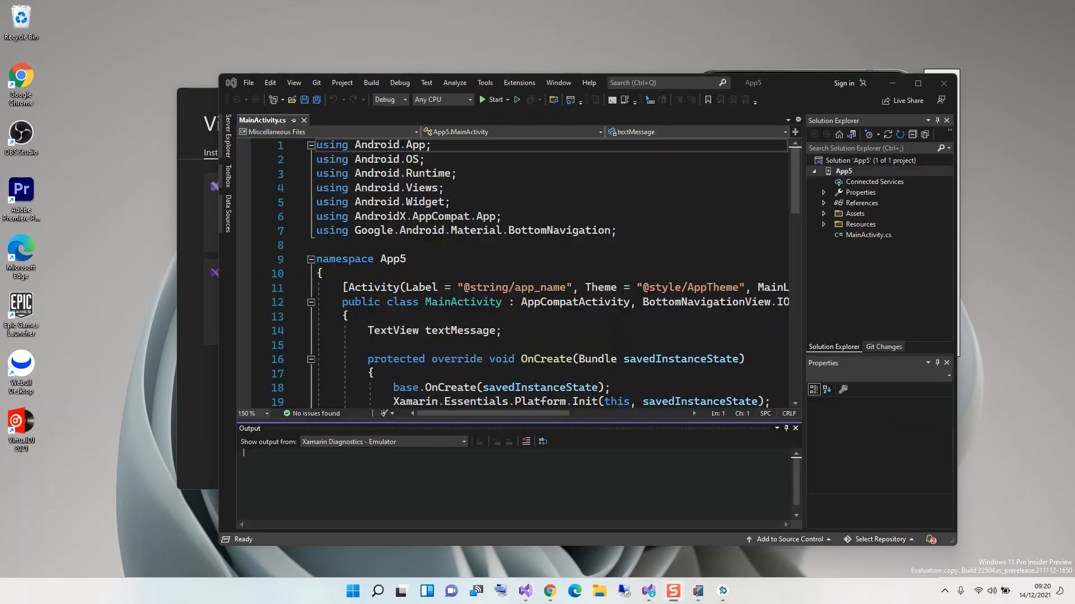